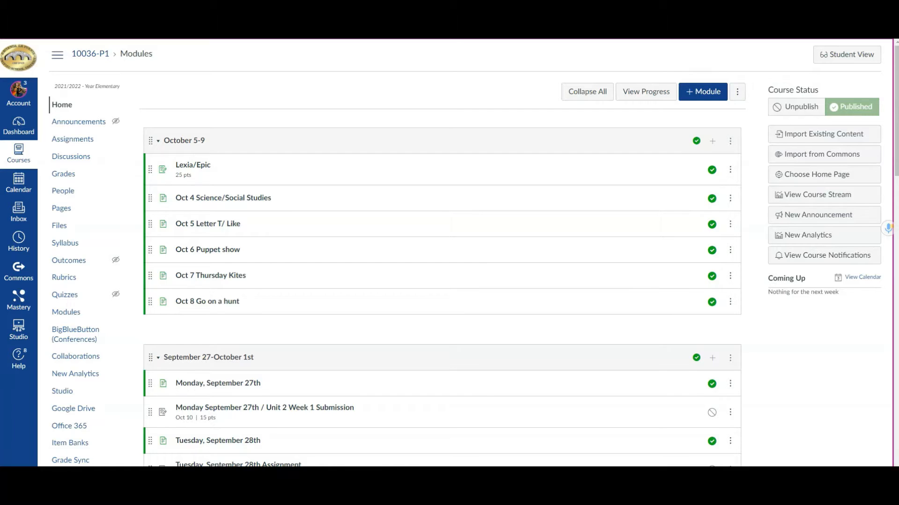
{"action": "mouse_move", "coordinate": [36, 463]}
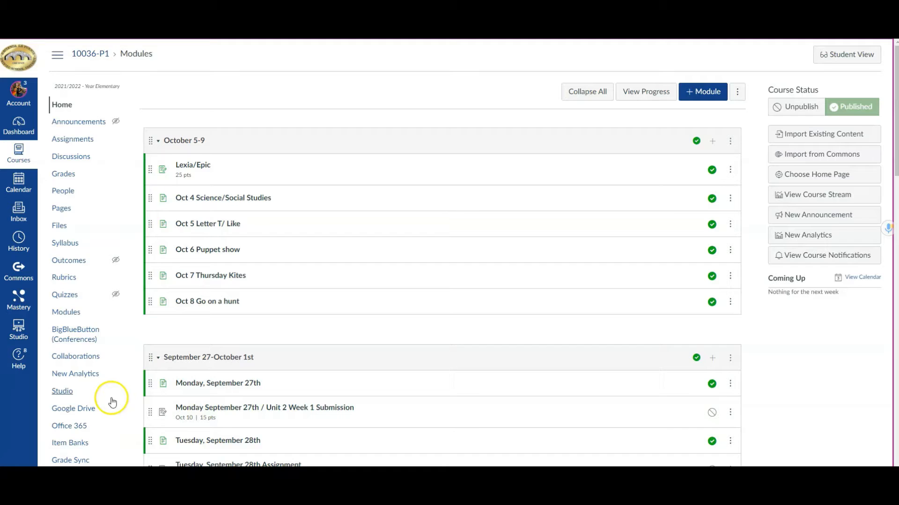
- Scroll down the Grade K-P1 mastery tracker to review the math standards columns
{"action": "scroll", "scroll_direction": "down", "scroll_amount": 3}
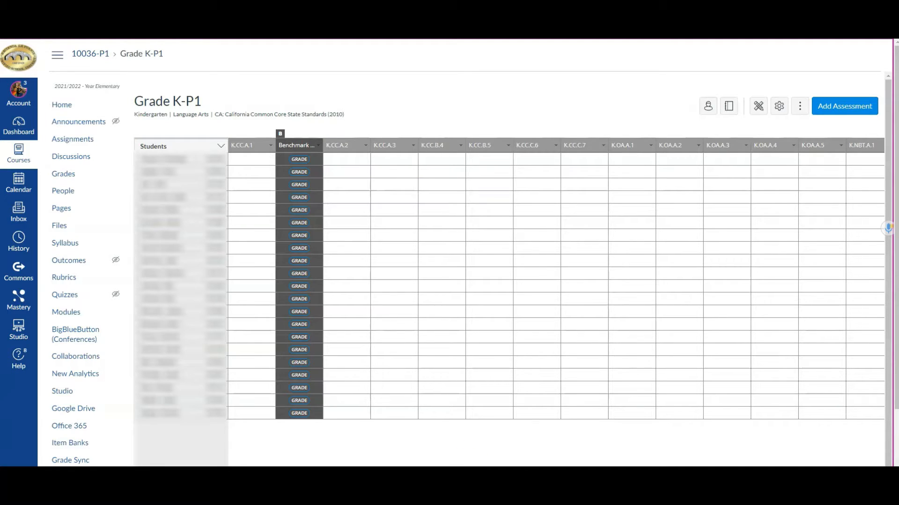
{"action": "left_click", "coordinate": [601, 146]}
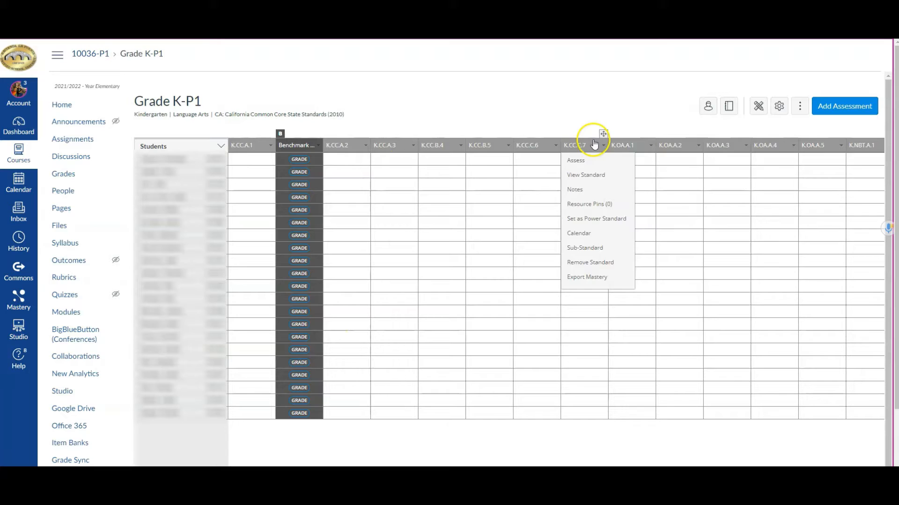
{"action": "left_click", "coordinate": [180, 453]}
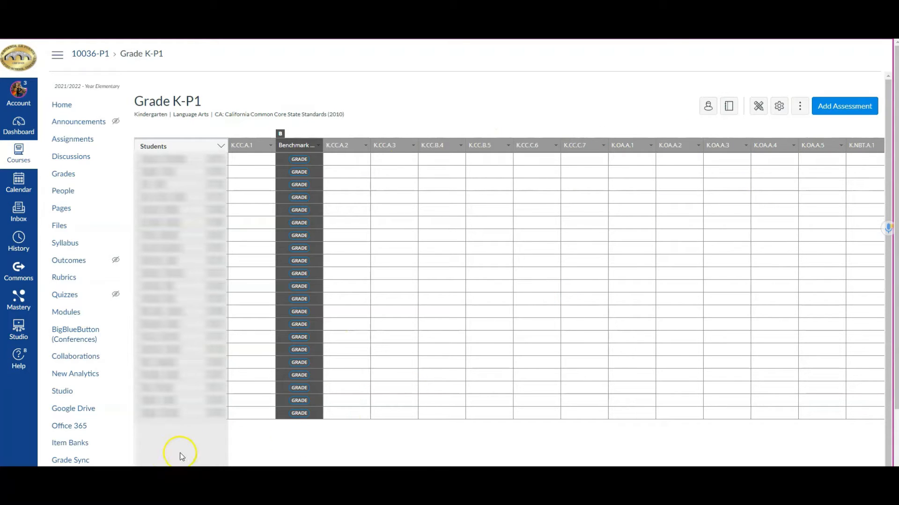
{"action": "left_click", "coordinate": [308, 133]}
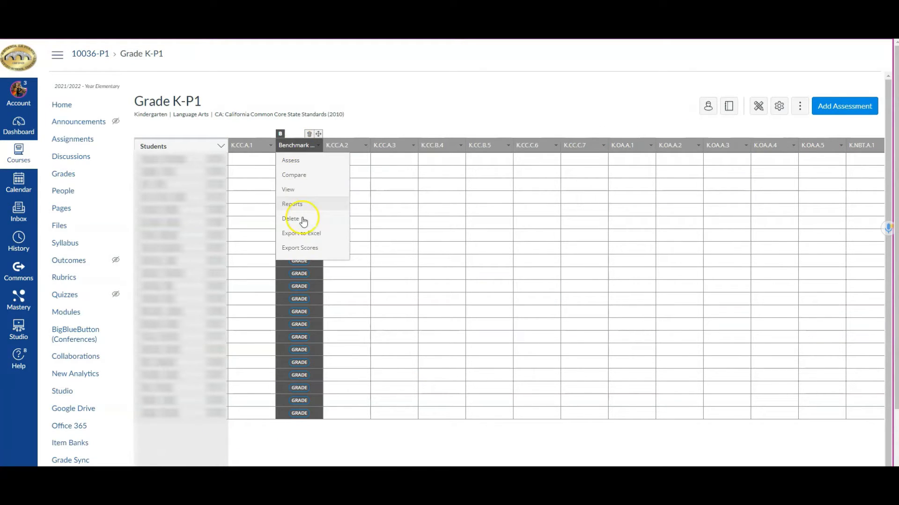
{"action": "left_click", "coordinate": [392, 443]}
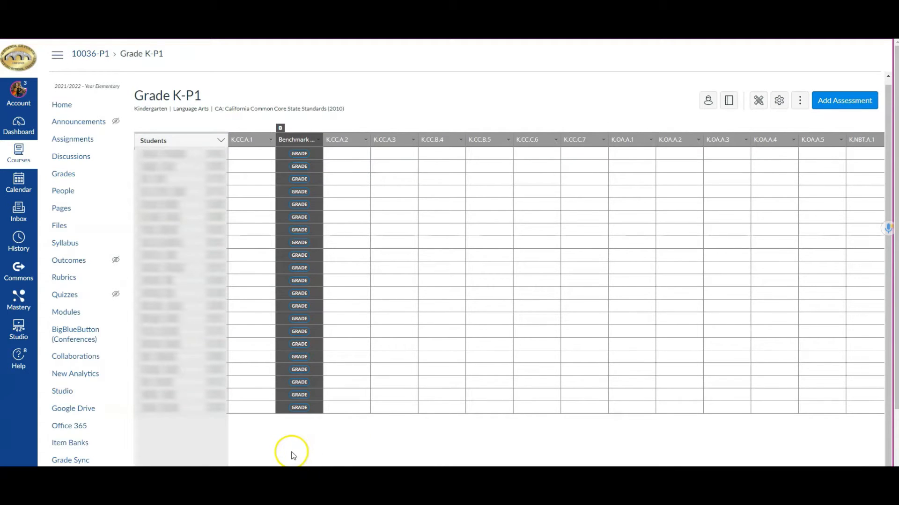
{"action": "scroll", "scroll_direction": "right", "scroll_amount": 3}
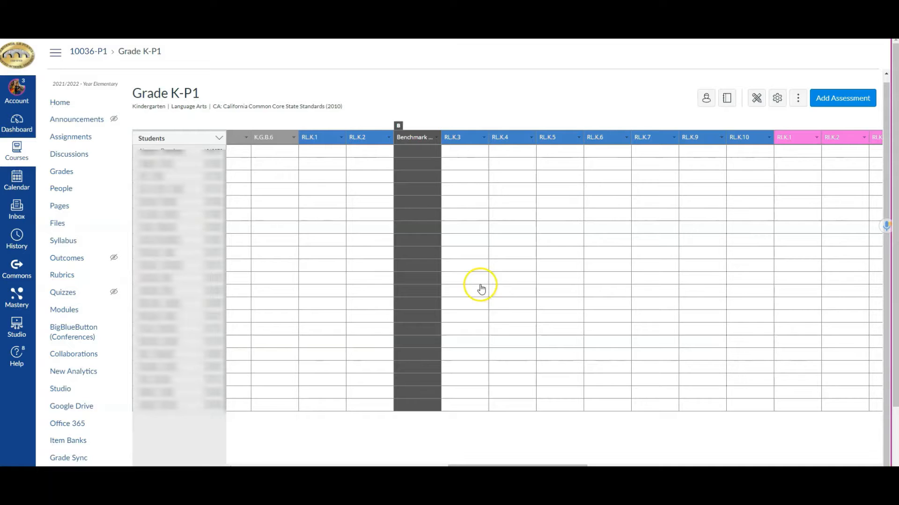
- Bring up the options menu for the Benchmark Demo assessment column
{"action": "left_click", "coordinate": [415, 137]}
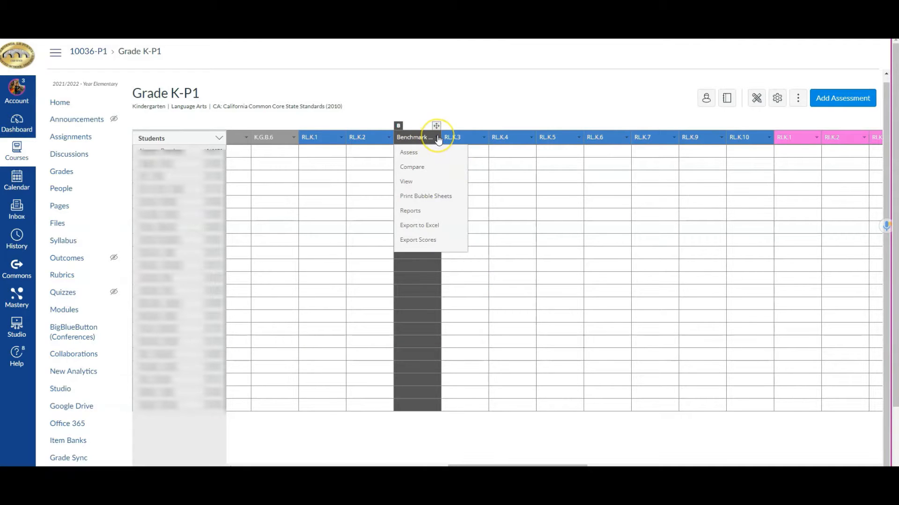
{"action": "mouse_move", "coordinate": [415, 137]}
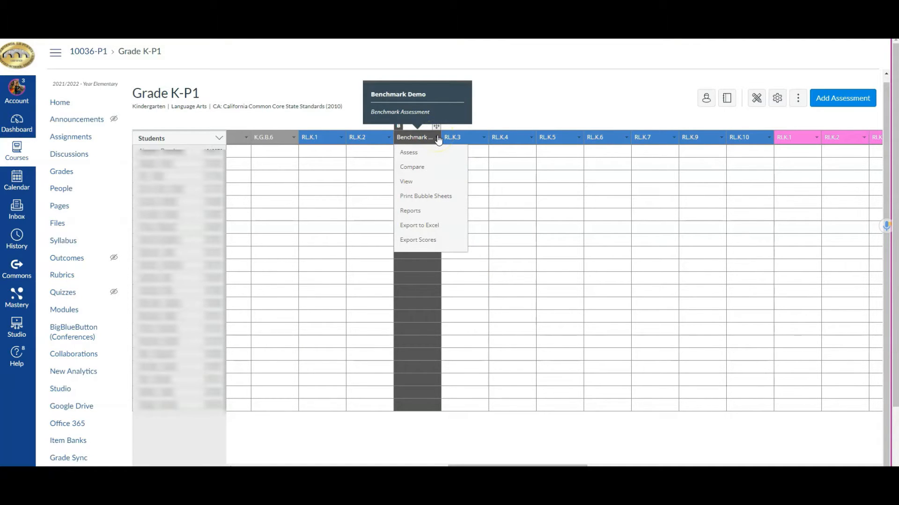
{"action": "mouse_move", "coordinate": [414, 155]}
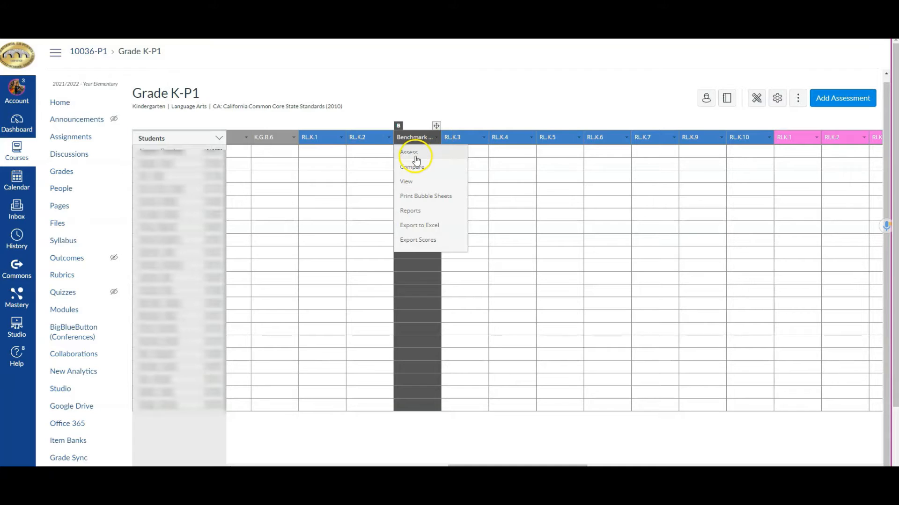
{"action": "mouse_move", "coordinate": [438, 138]}
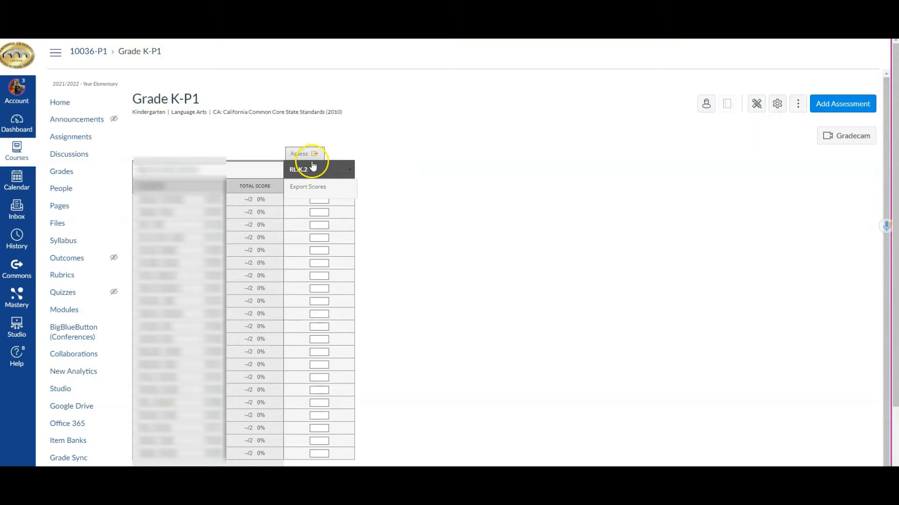
- Show the Benchmark Demo delivery options with test ID 307432 and 21-day expiry
{"action": "left_click", "coordinate": [305, 153]}
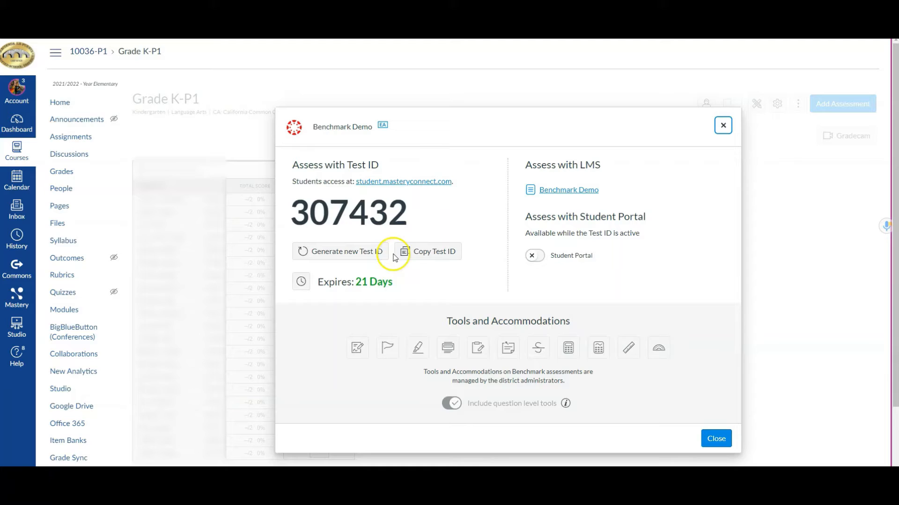
{"action": "mouse_move", "coordinate": [466, 284]}
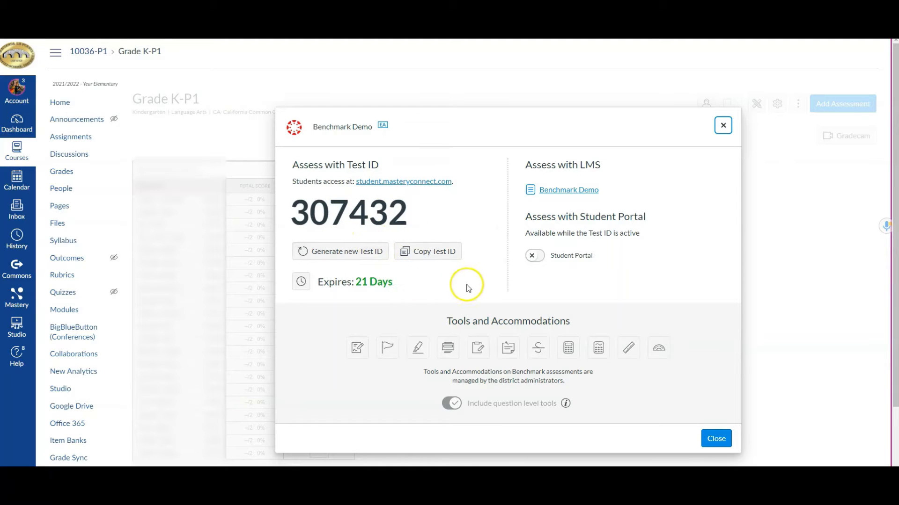
{"action": "mouse_move", "coordinate": [464, 286]}
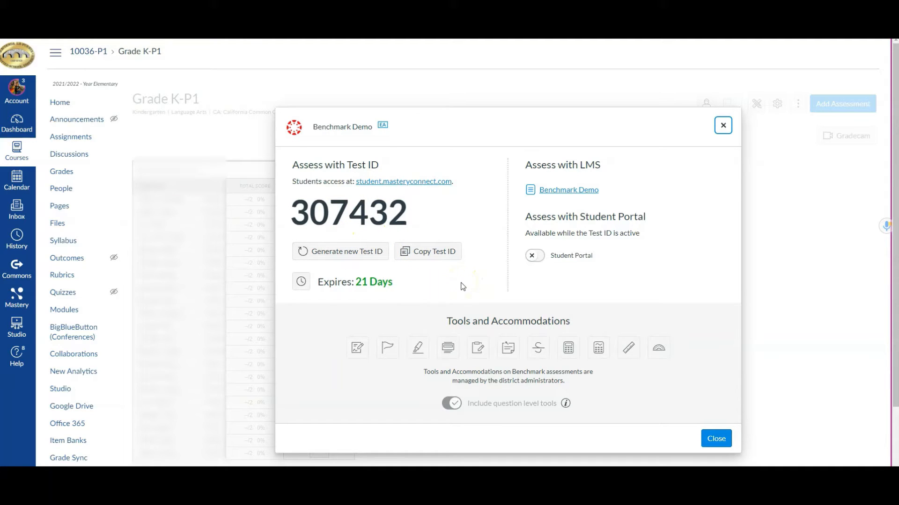
{"action": "mouse_move", "coordinate": [458, 286]}
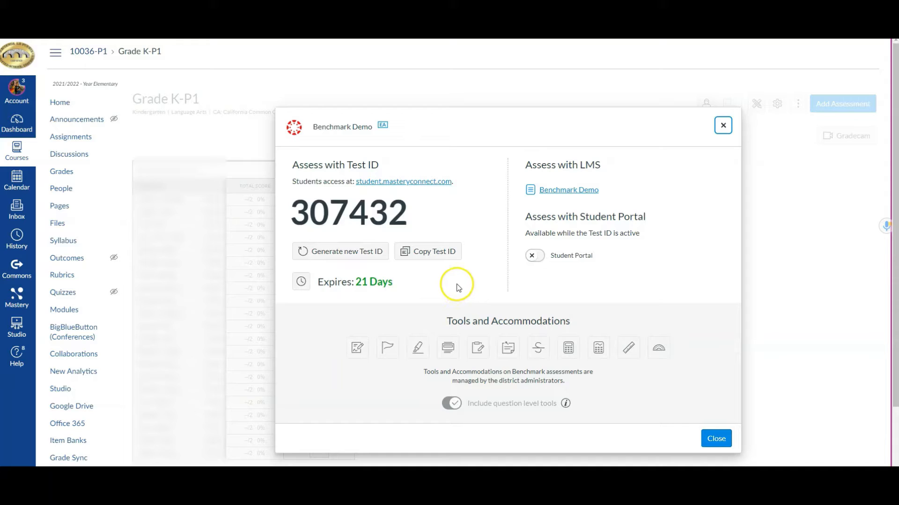
{"action": "mouse_move", "coordinate": [465, 293]}
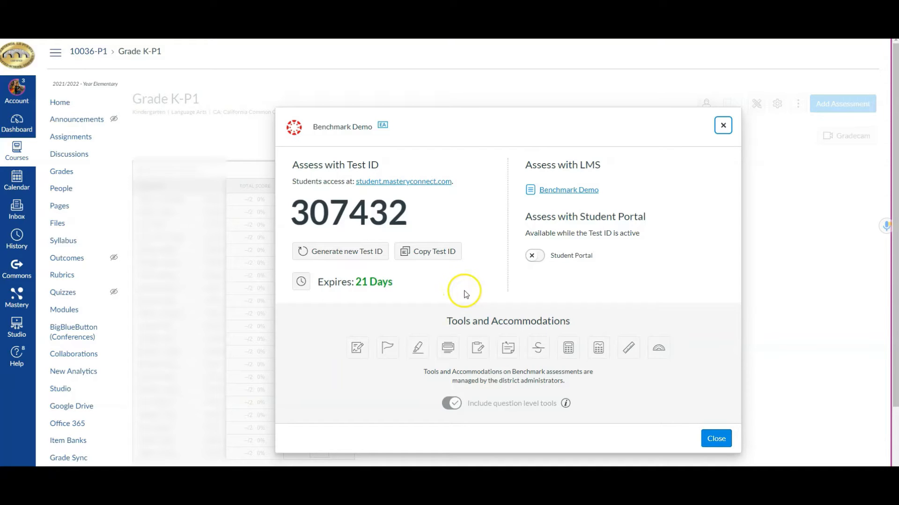
{"action": "mouse_move", "coordinate": [570, 249]}
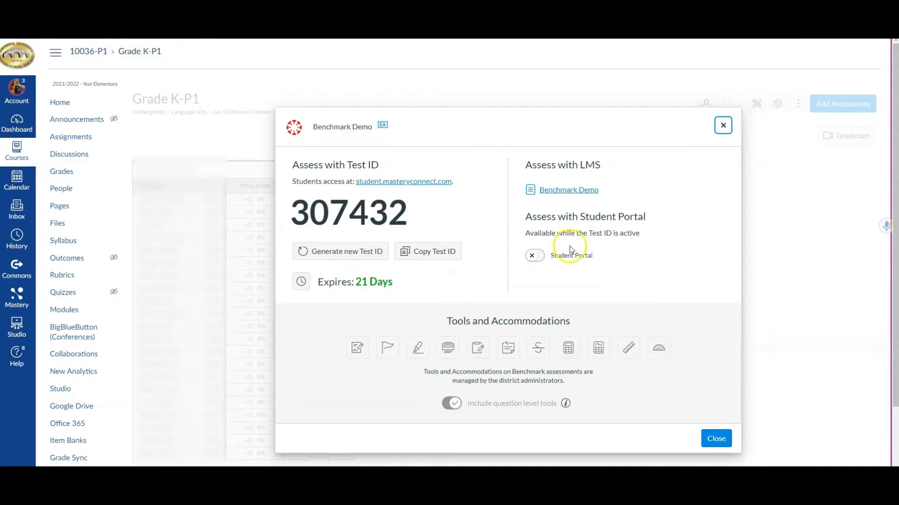
{"action": "mouse_move", "coordinate": [564, 203]}
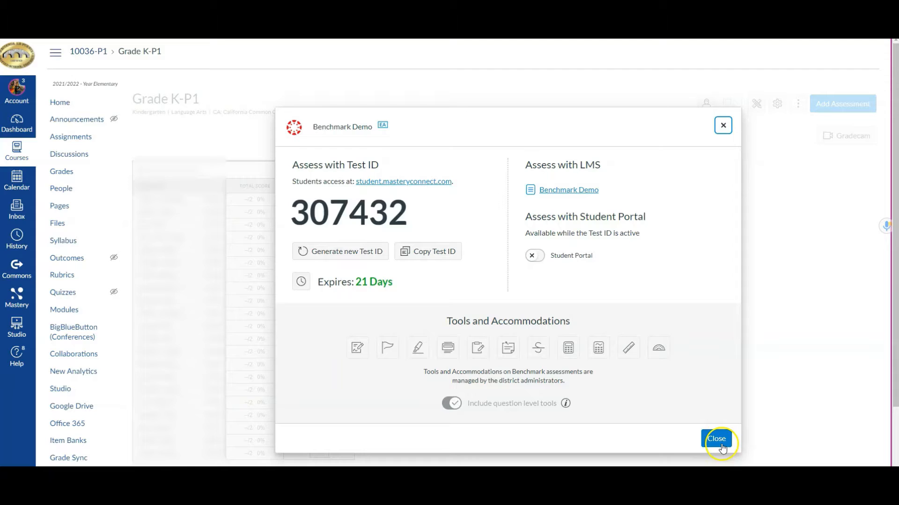
- Dismiss the delivery options and go to the course Assignments list
{"action": "left_click", "coordinate": [716, 439]}
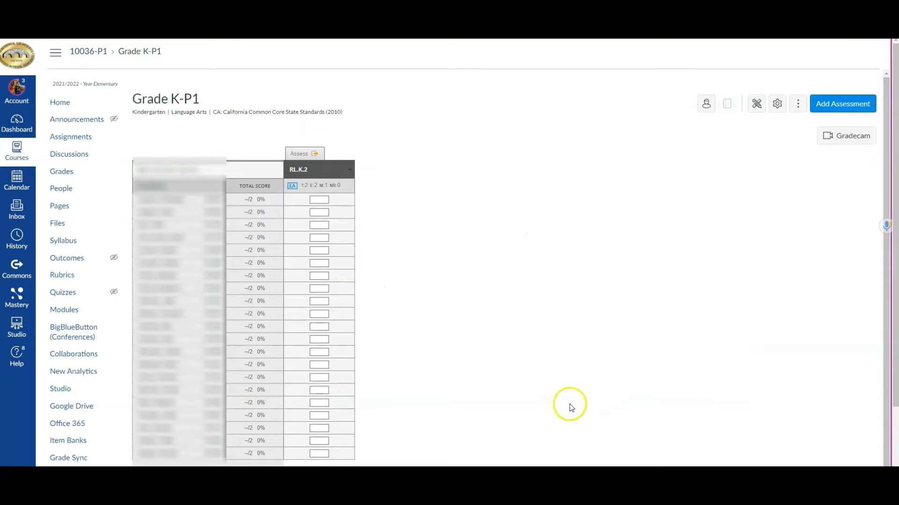
{"action": "mouse_move", "coordinate": [401, 318]}
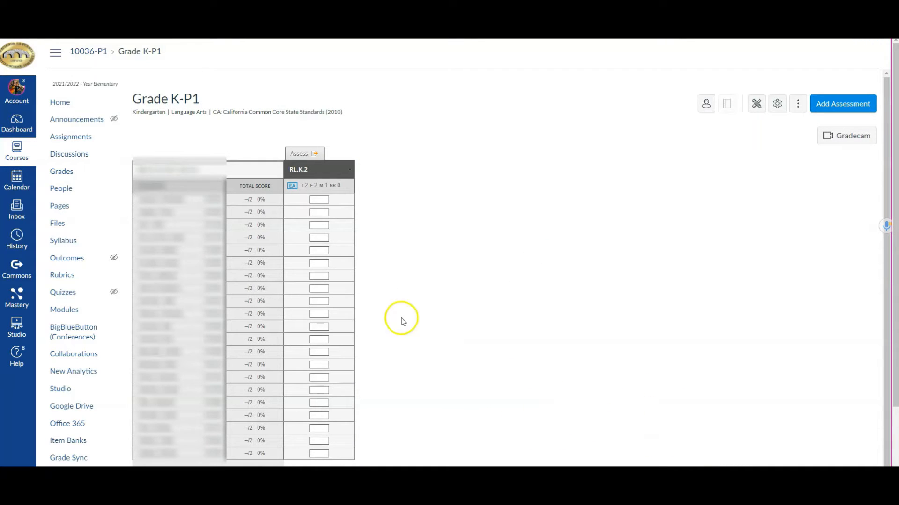
{"action": "mouse_move", "coordinate": [71, 137]}
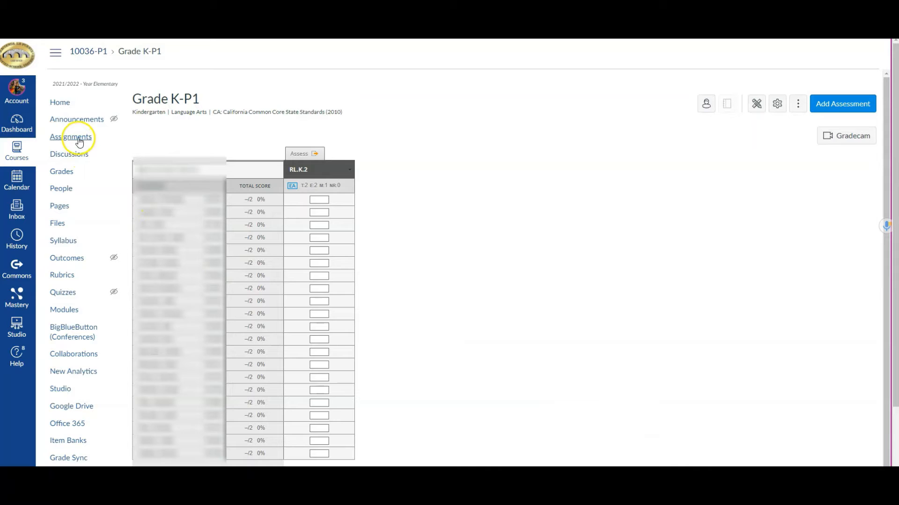
{"action": "left_click", "coordinate": [71, 136]}
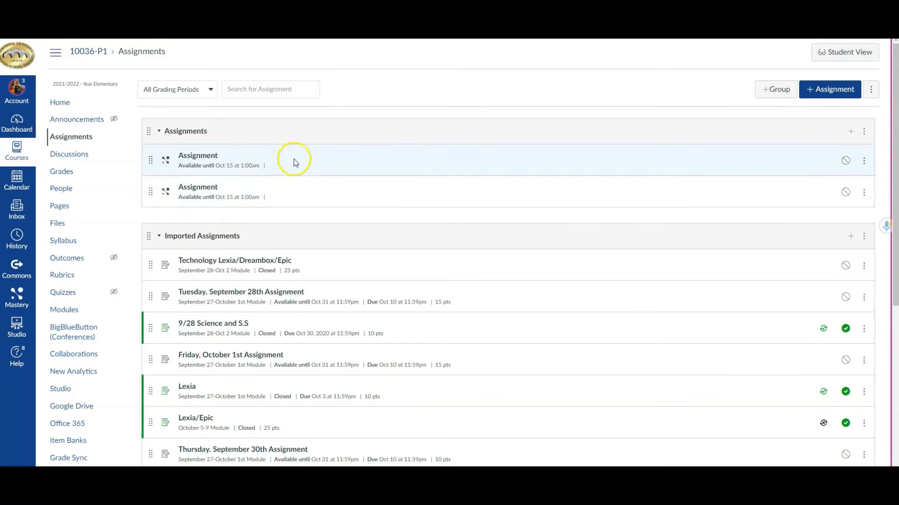
{"action": "mouse_move", "coordinate": [206, 165]}
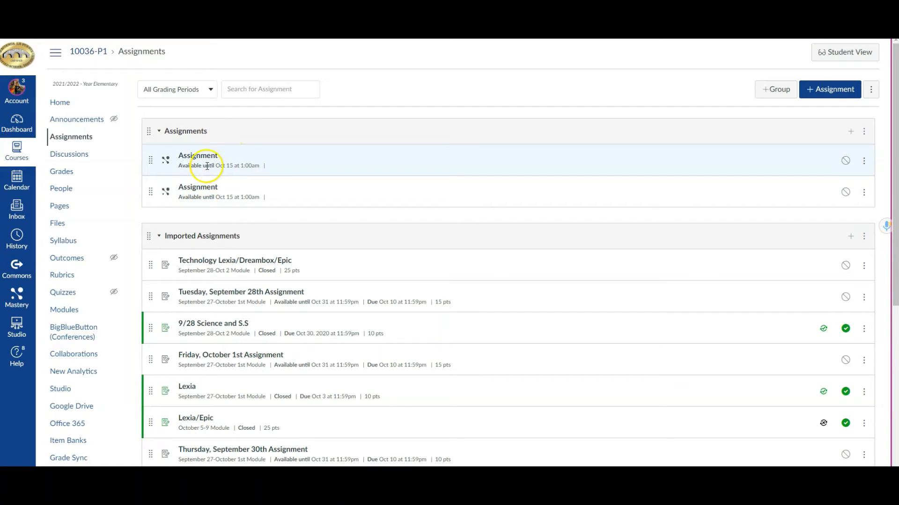
{"action": "mouse_move", "coordinate": [214, 194]}
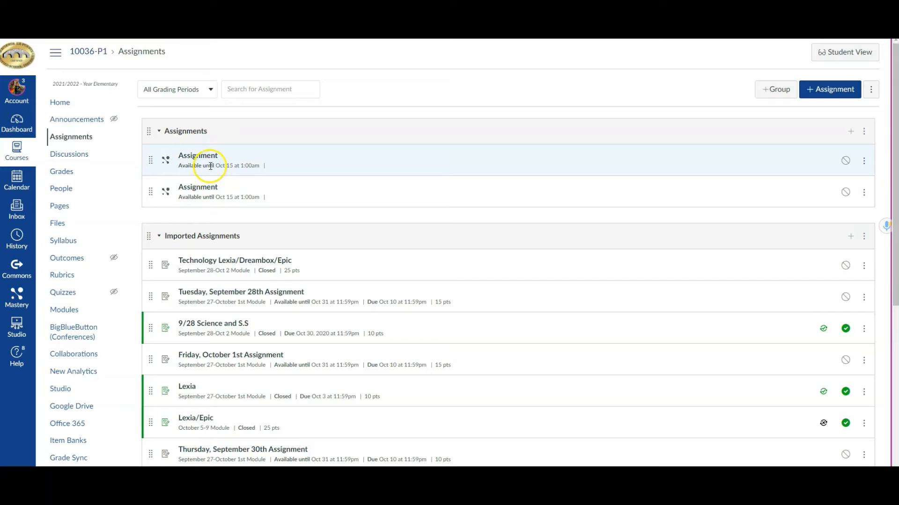
{"action": "mouse_move", "coordinate": [197, 188]}
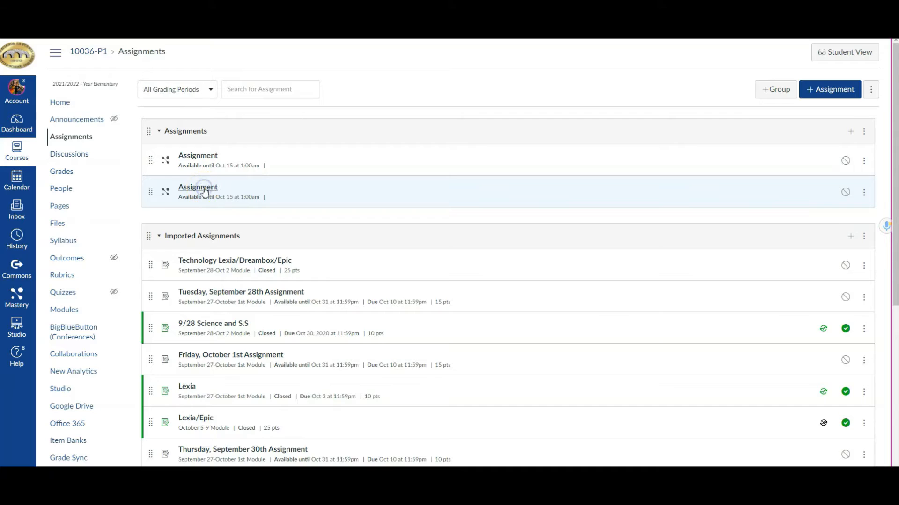
- Go into the second Assignment item and dismiss its Benchmark Rubric details
{"action": "left_click", "coordinate": [198, 187]}
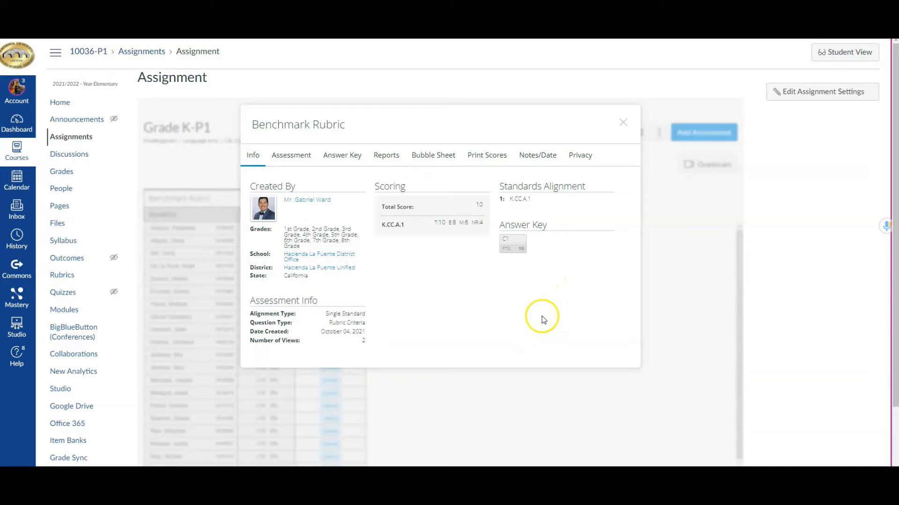
{"action": "mouse_move", "coordinate": [541, 318]}
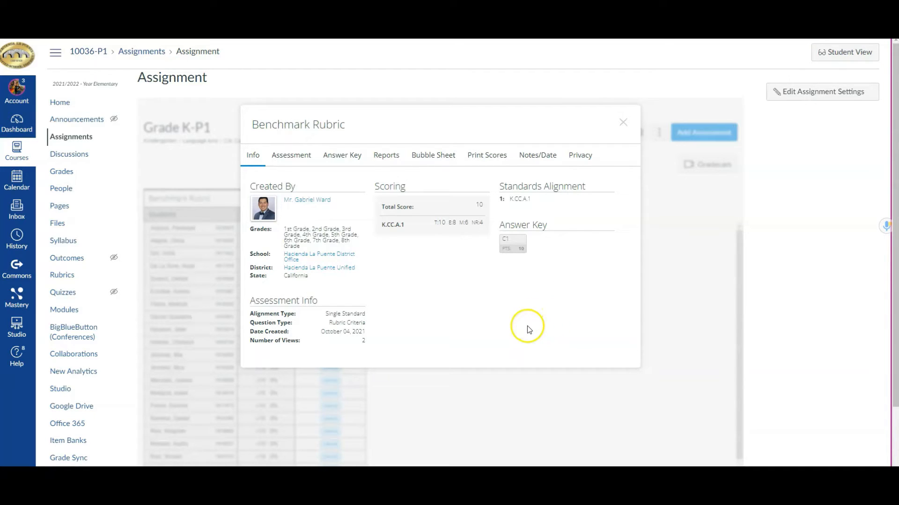
{"action": "mouse_move", "coordinate": [527, 329]}
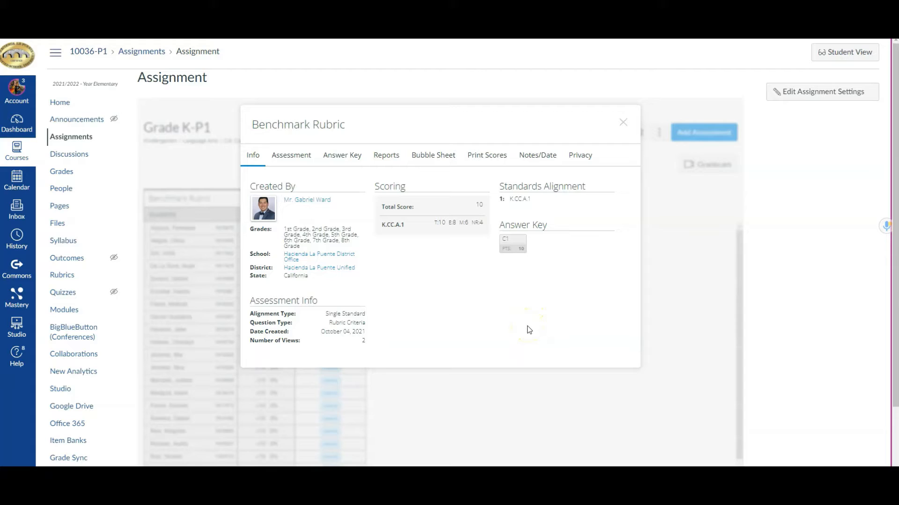
{"action": "mouse_move", "coordinate": [512, 335]}
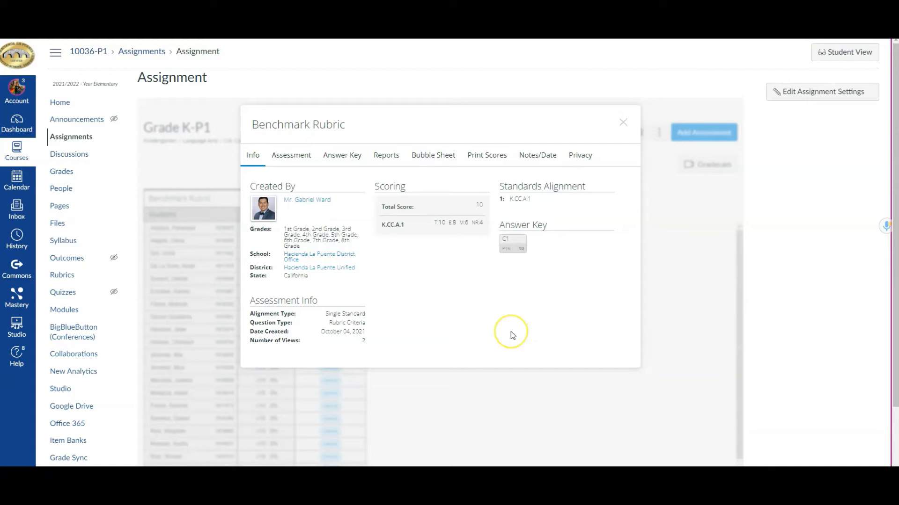
{"action": "mouse_move", "coordinate": [512, 335]}
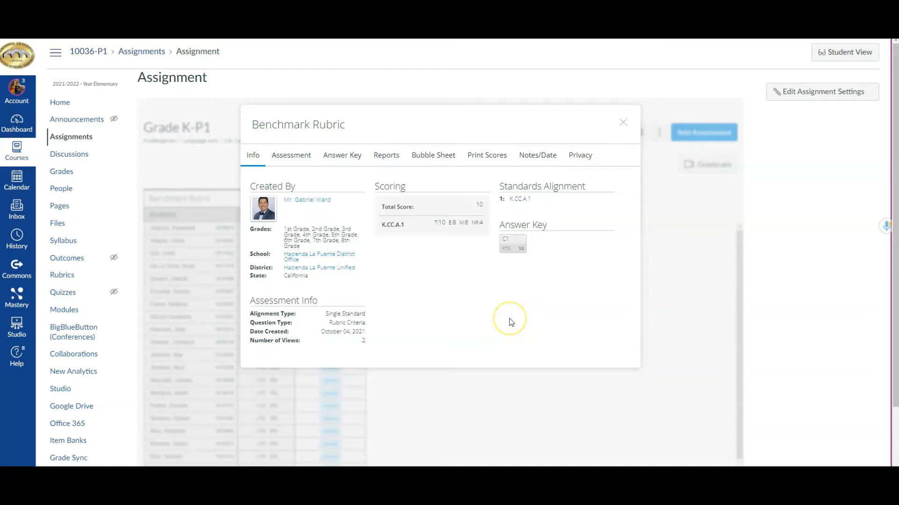
{"action": "mouse_move", "coordinate": [510, 321]}
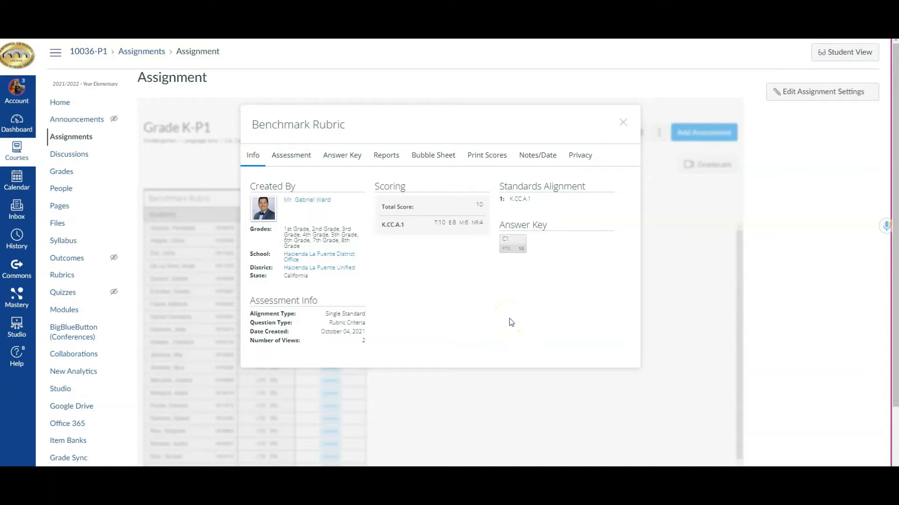
{"action": "mouse_move", "coordinate": [531, 314]}
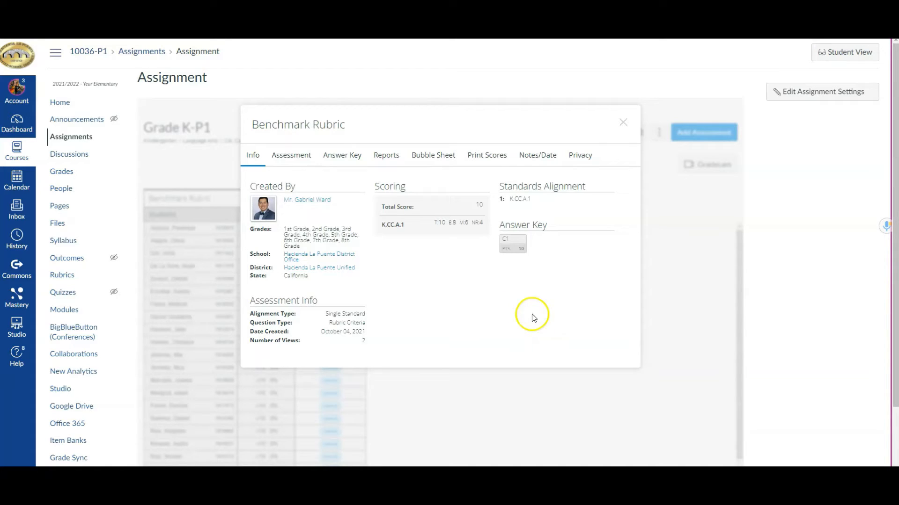
{"action": "mouse_move", "coordinate": [535, 241]}
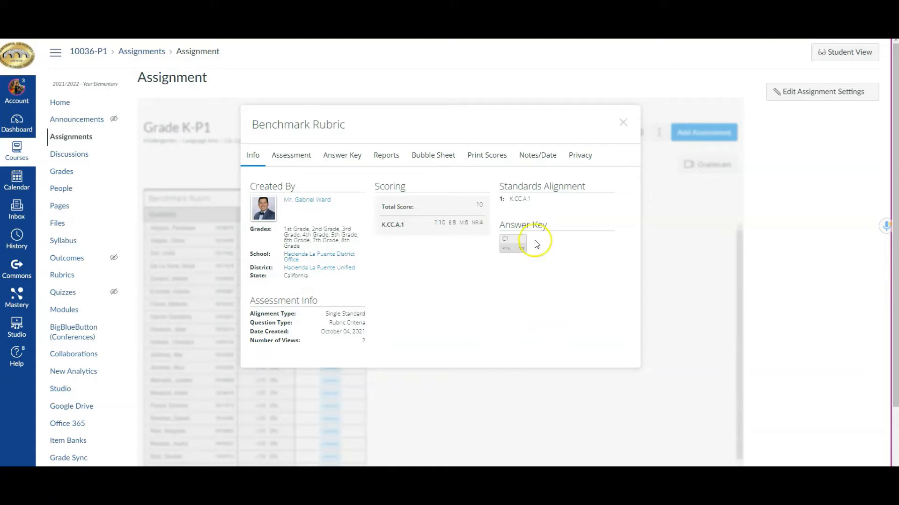
{"action": "mouse_move", "coordinate": [623, 122]}
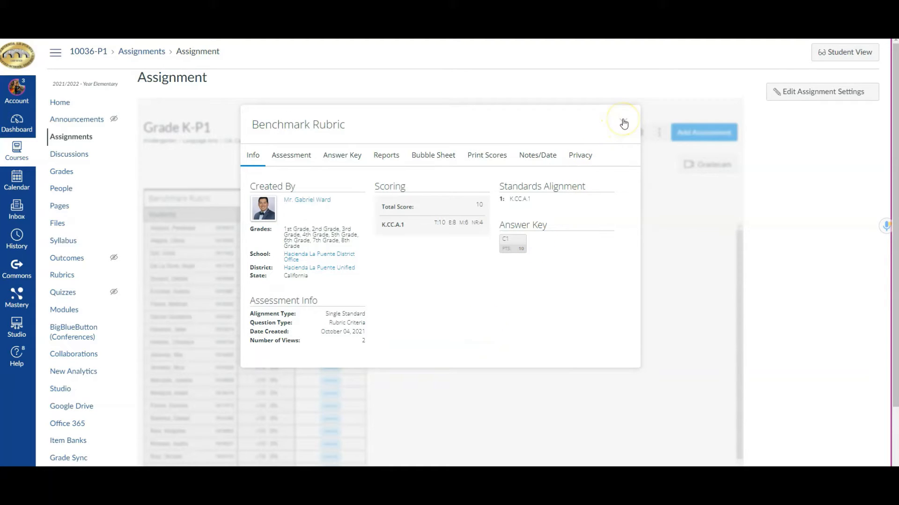
{"action": "left_click", "coordinate": [623, 124]}
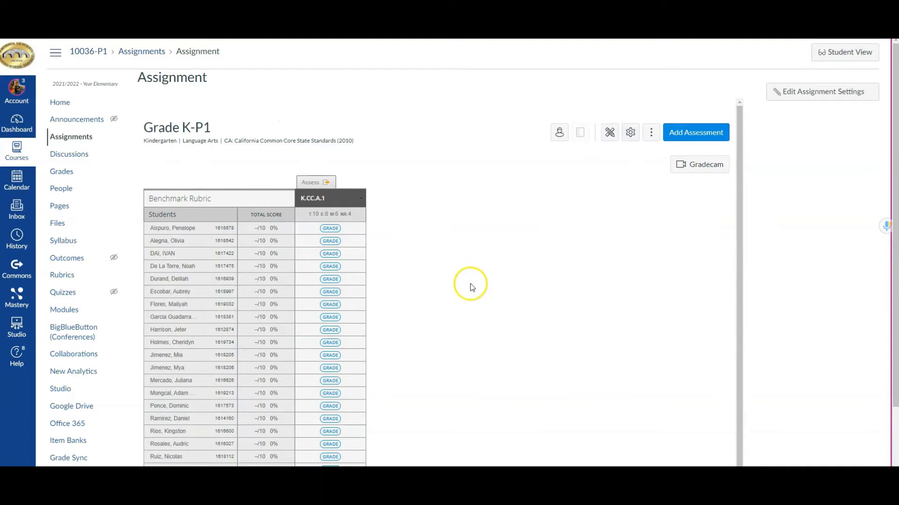
{"action": "mouse_move", "coordinate": [458, 275]}
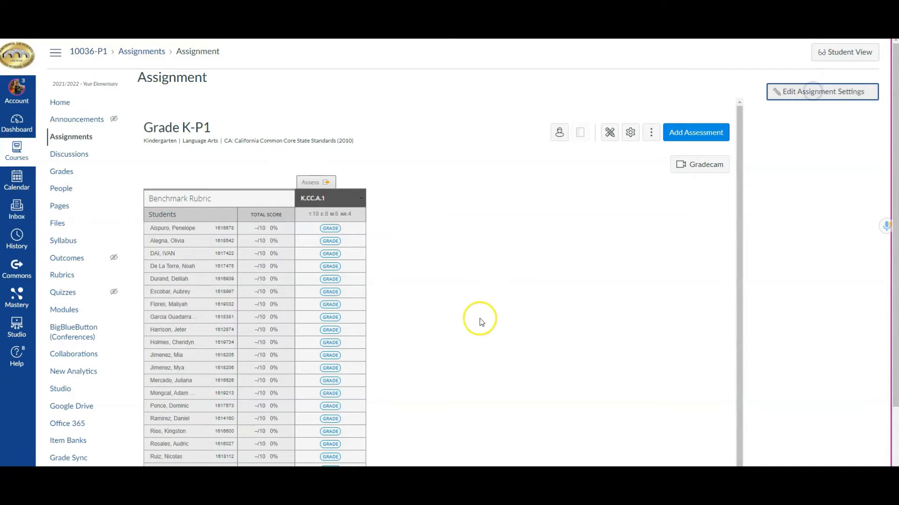
- Bring up the assignment's edit settings and move down to the Assign section
{"action": "left_click", "coordinate": [821, 92]}
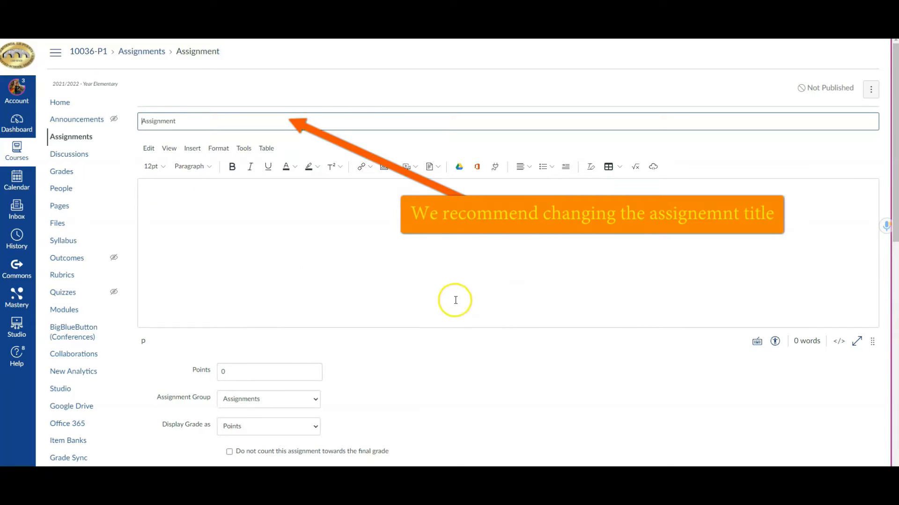
{"action": "scroll", "scroll_direction": "down", "scroll_amount": 3}
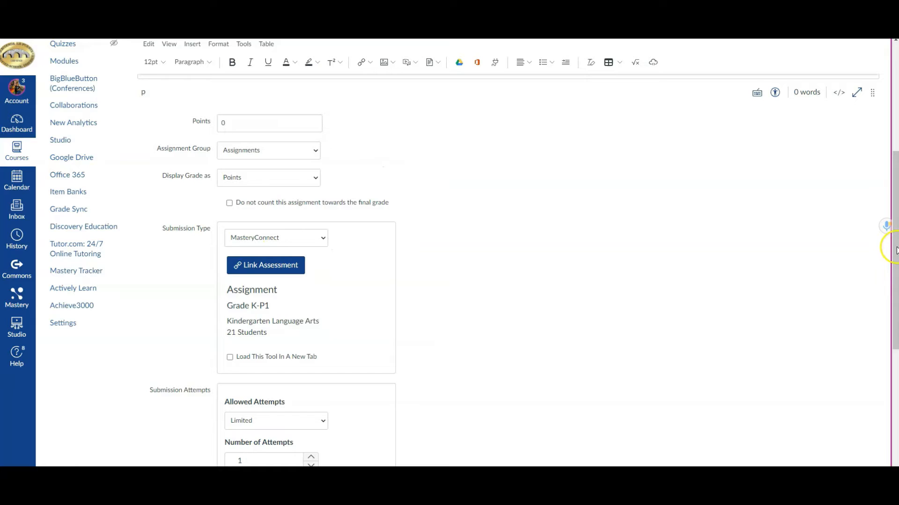
{"action": "scroll", "scroll_direction": "down", "scroll_amount": 3}
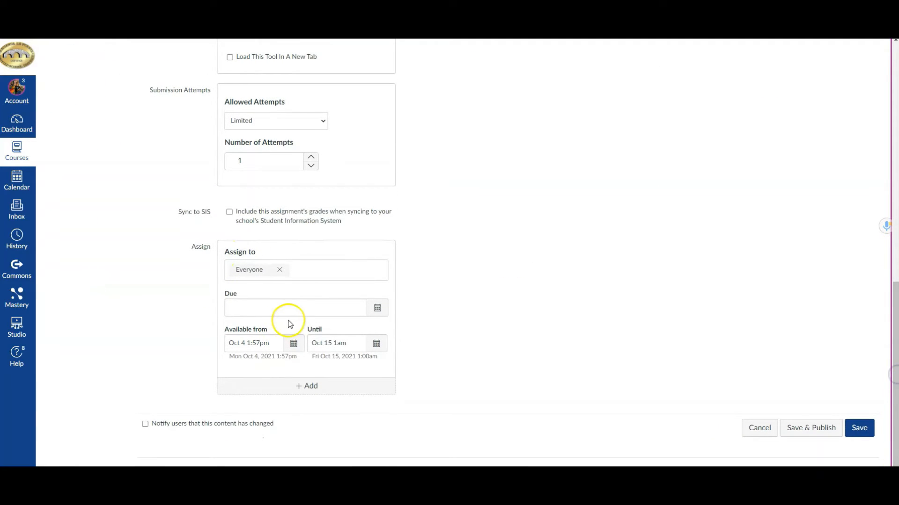
- Set the due date to Oct 15 1am and save and publish the assignment
{"action": "left_click", "coordinate": [295, 308]}
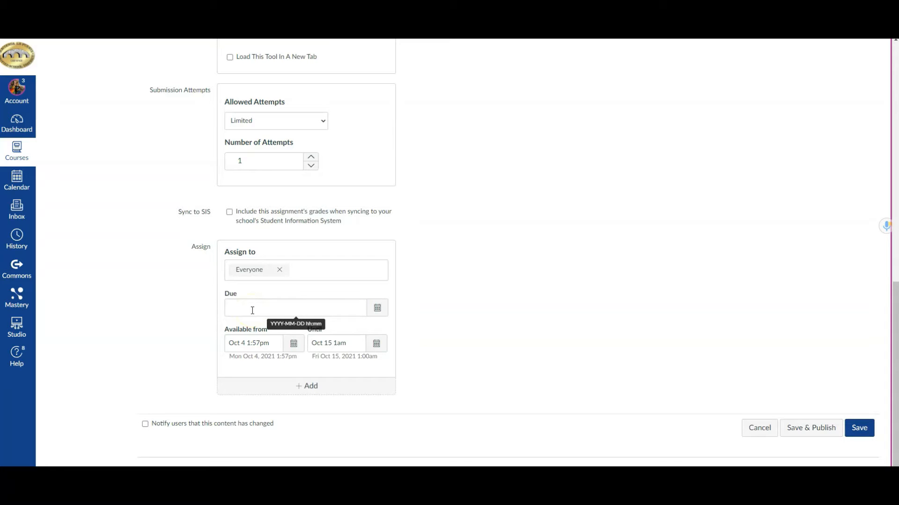
{"action": "mouse_move", "coordinate": [305, 360]}
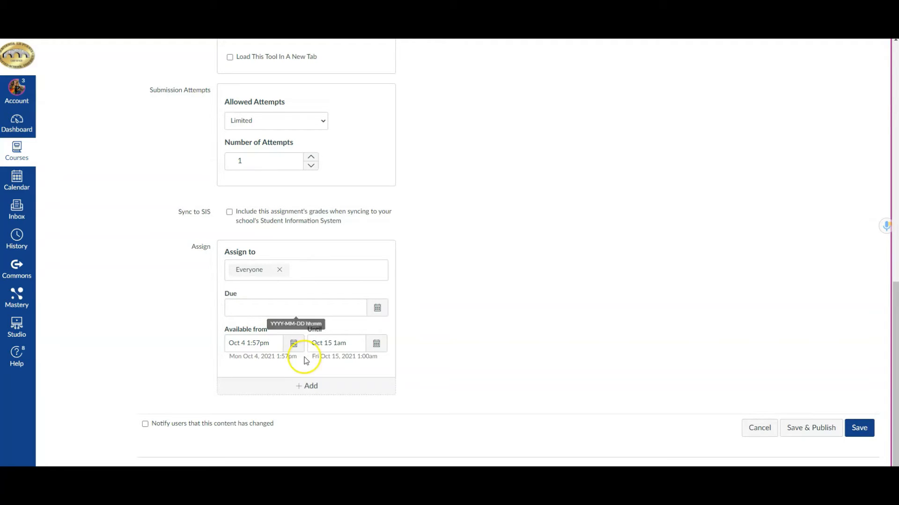
{"action": "left_click", "coordinate": [295, 308]}
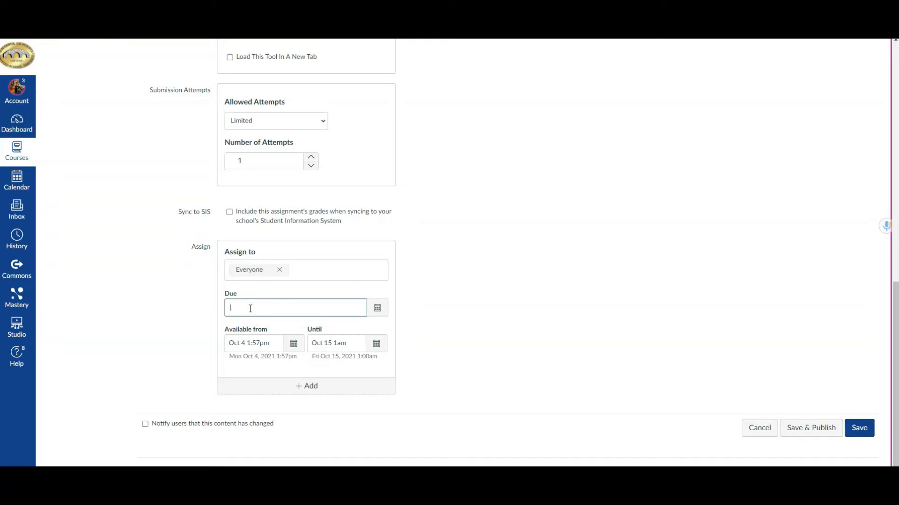
{"action": "type", "text": "Oct"}
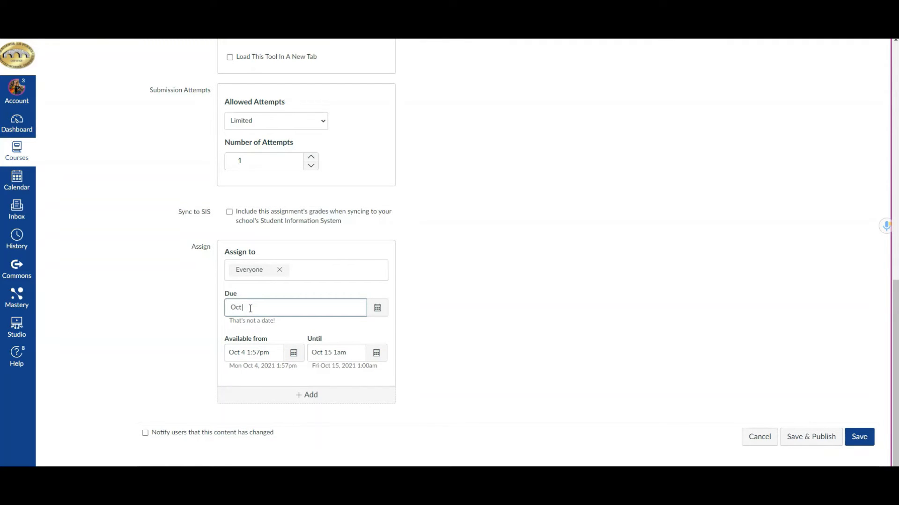
{"action": "type", "text": "15"}
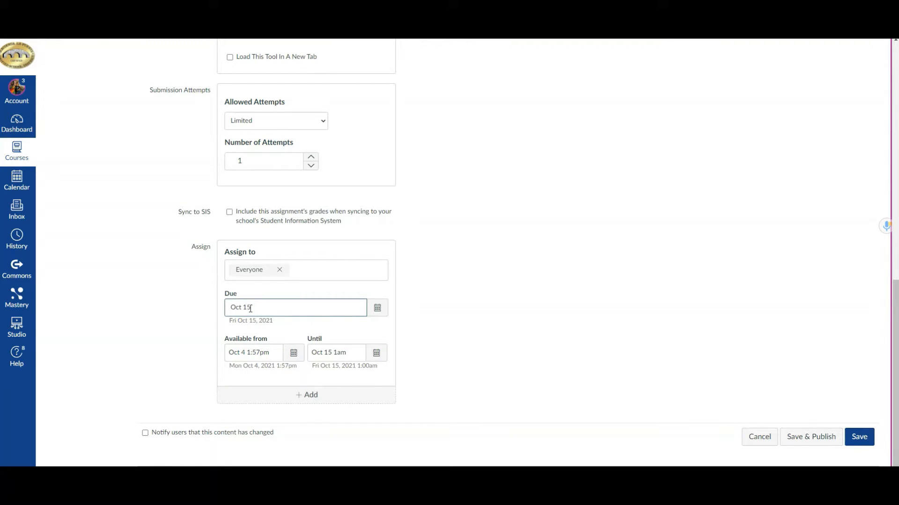
{"action": "type", "text": "1am"}
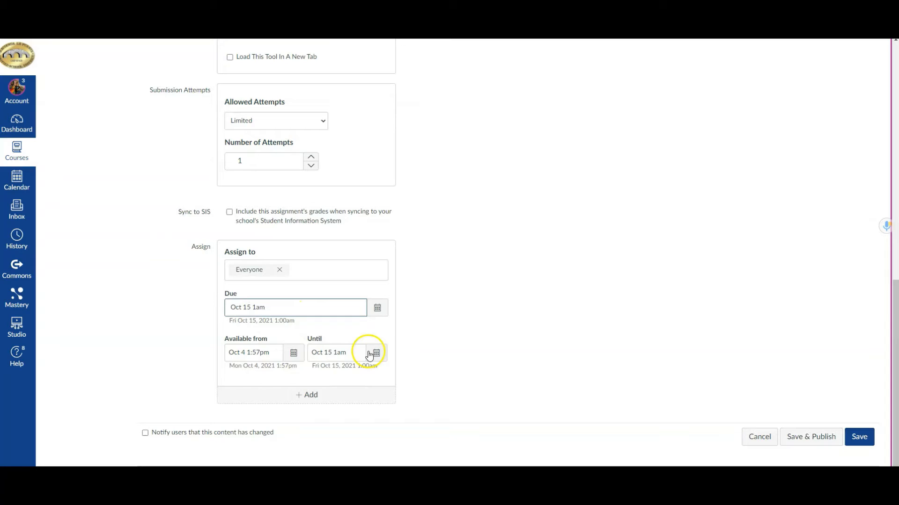
{"action": "left_click", "coordinate": [335, 353]}
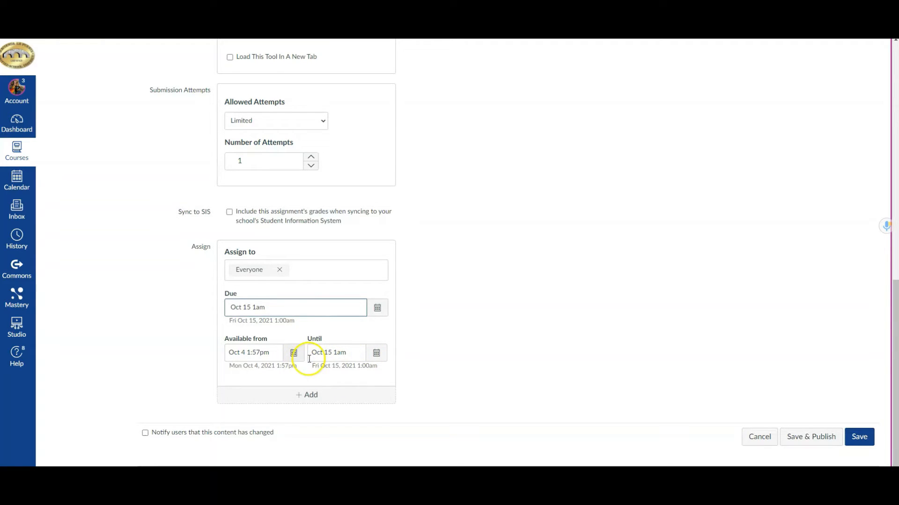
{"action": "left_click", "coordinate": [295, 307]}
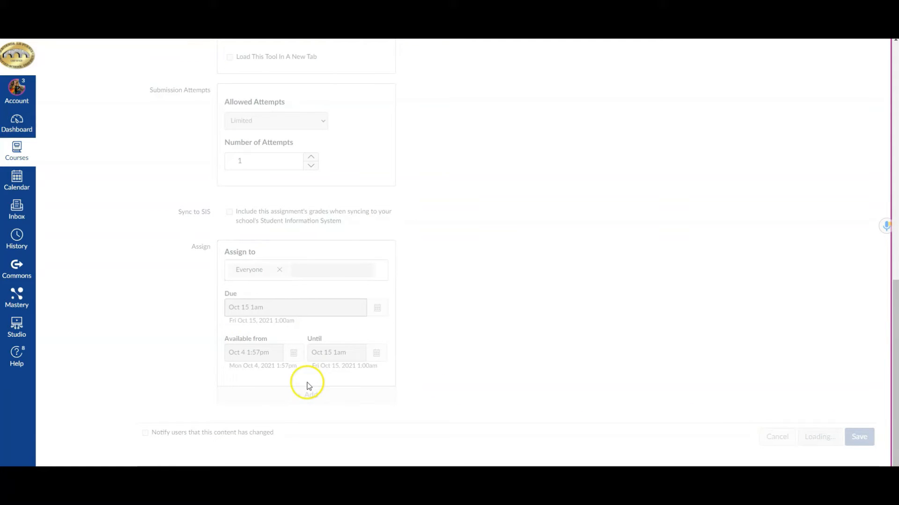
- Dismiss the Benchmark Rubric details and launch the performance grader for the first student
{"action": "left_click", "coordinate": [858, 438]}
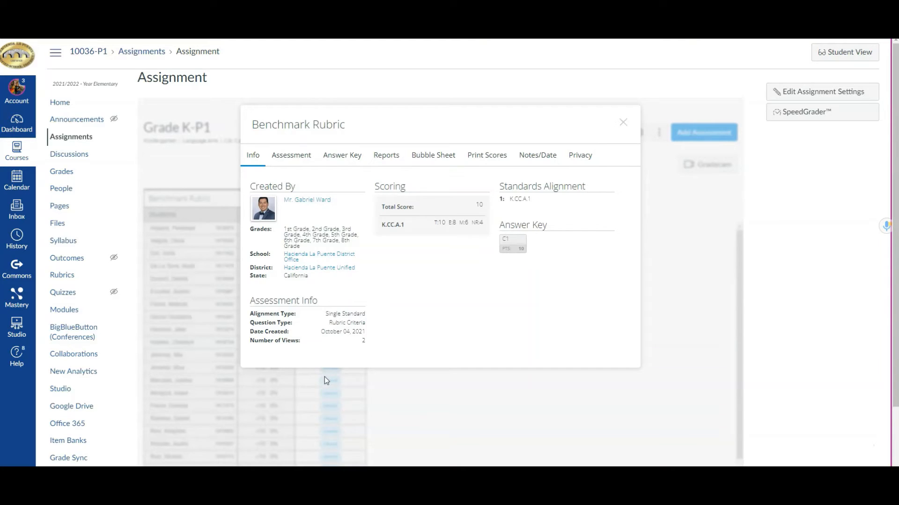
{"action": "mouse_move", "coordinate": [623, 123]}
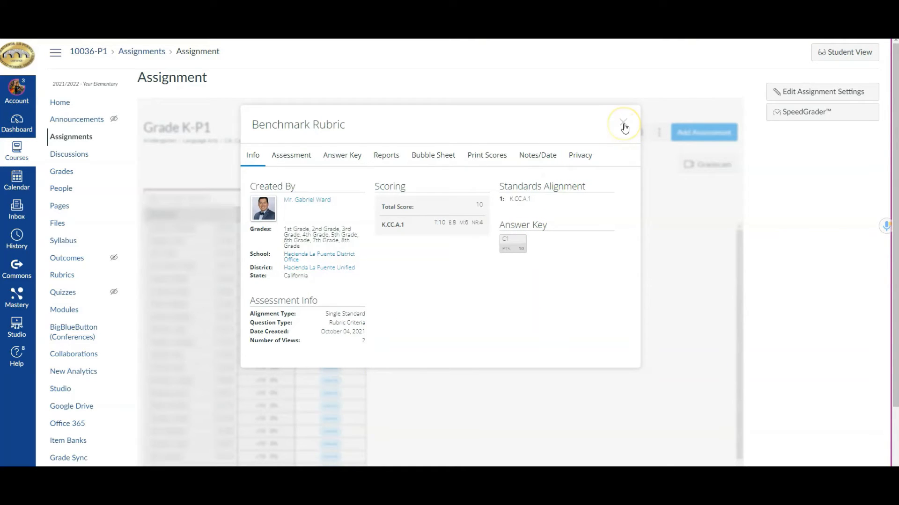
{"action": "left_click", "coordinate": [623, 124]}
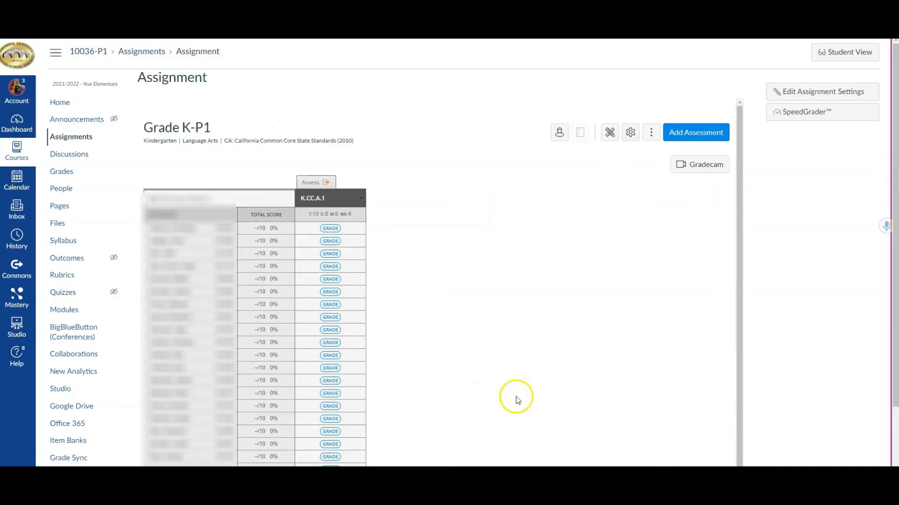
{"action": "mouse_move", "coordinate": [509, 391]}
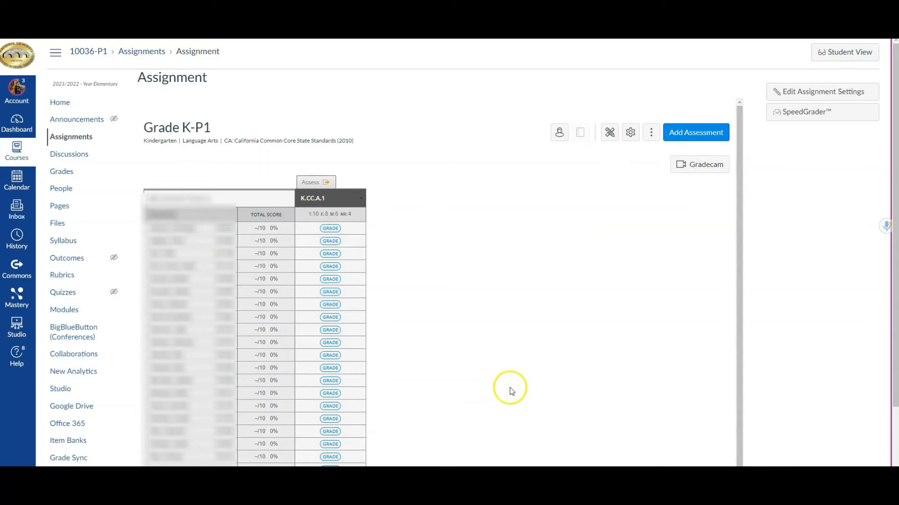
{"action": "mouse_move", "coordinate": [454, 381]}
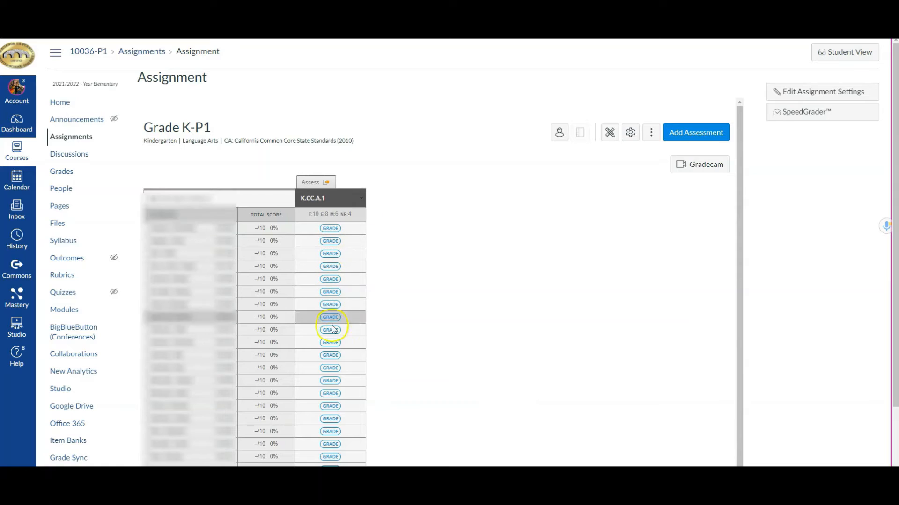
{"action": "mouse_move", "coordinate": [330, 405]}
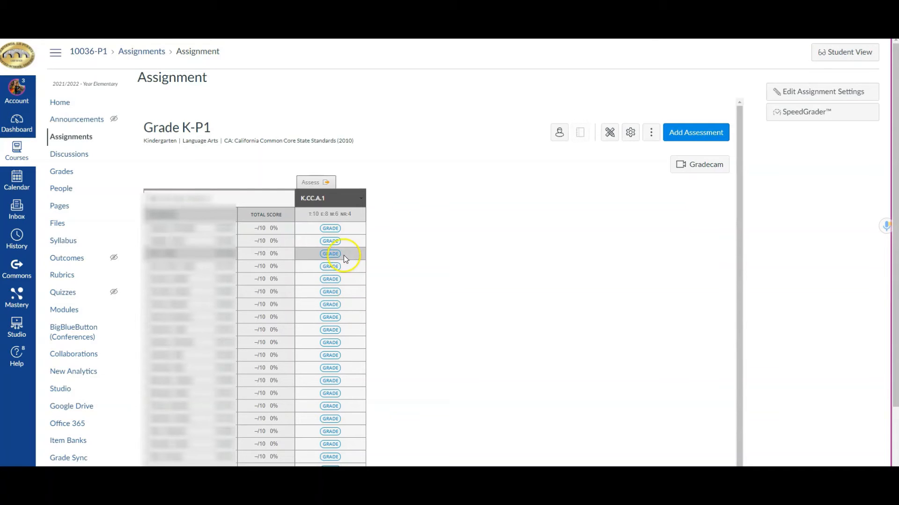
{"action": "mouse_move", "coordinate": [330, 228]}
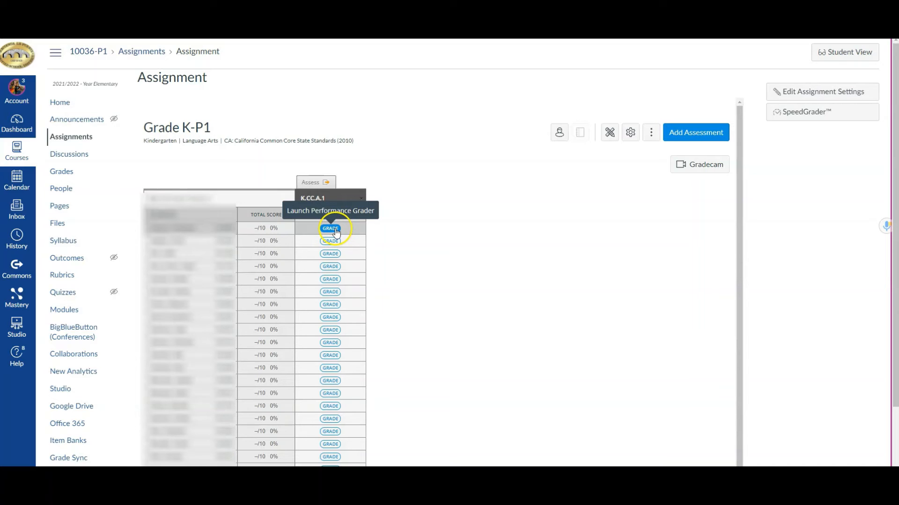
{"action": "mouse_move", "coordinate": [365, 254]}
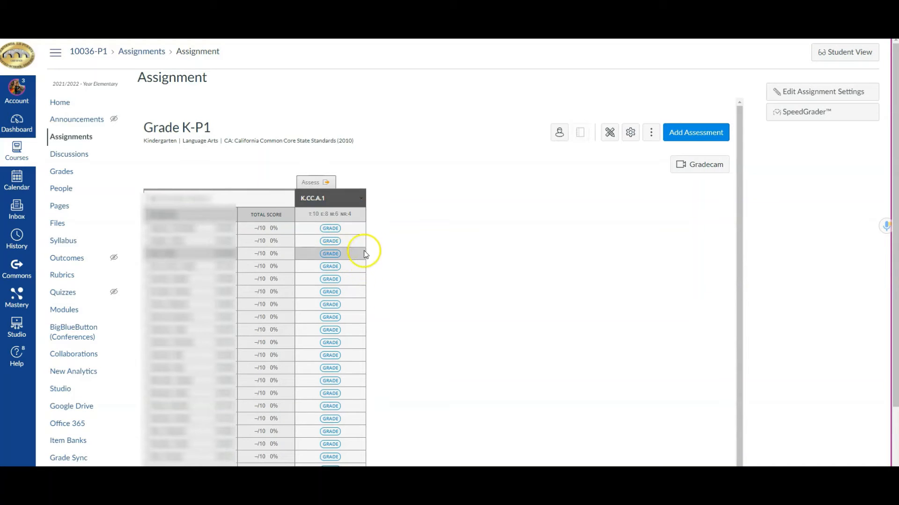
{"action": "mouse_move", "coordinate": [361, 257]}
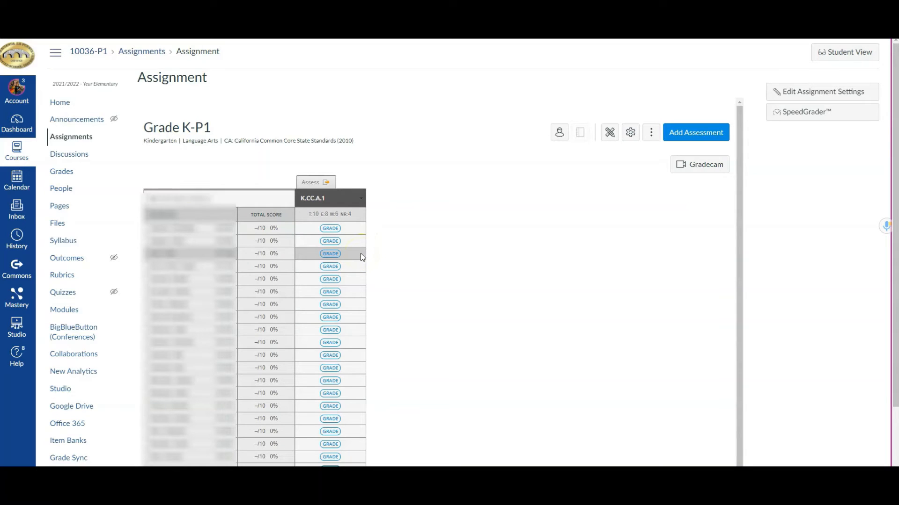
{"action": "left_click", "coordinate": [330, 229]}
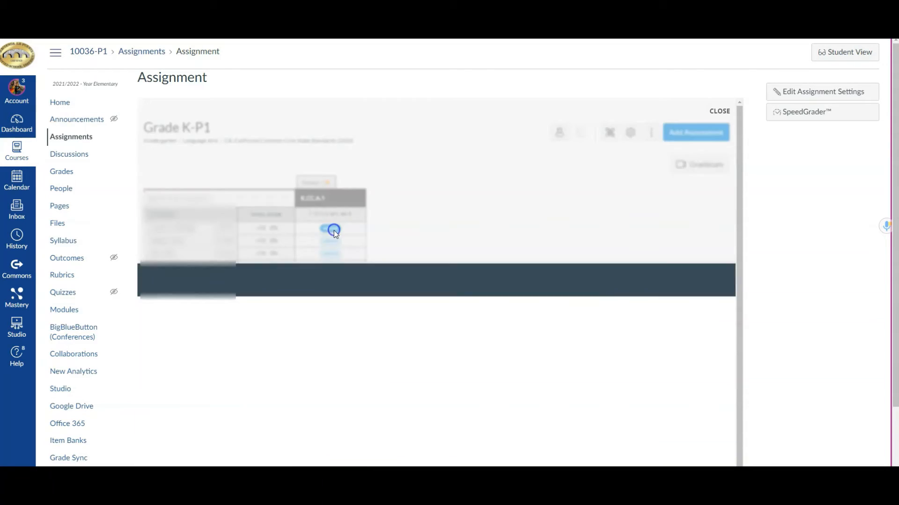
- Give a trial score of 9, then close the grader discarding the unsaved change
{"action": "left_click", "coordinate": [333, 230]}
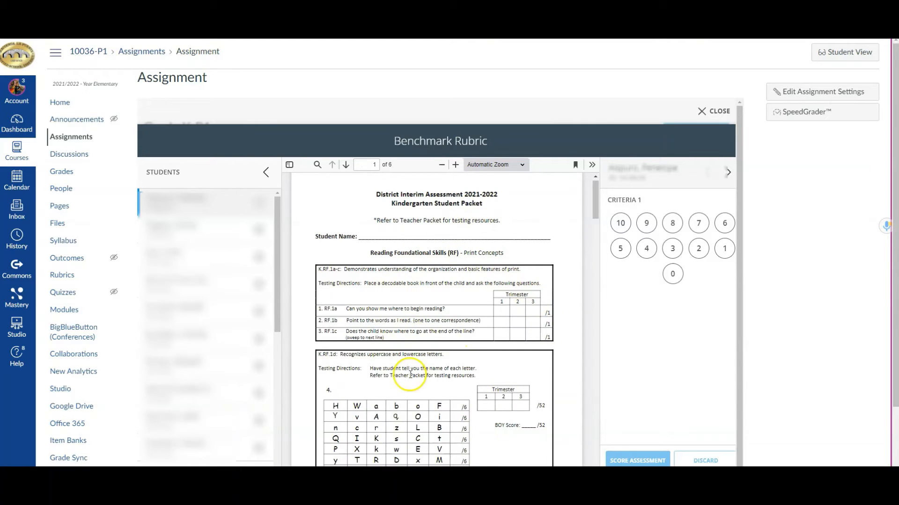
{"action": "mouse_move", "coordinate": [601, 267]}
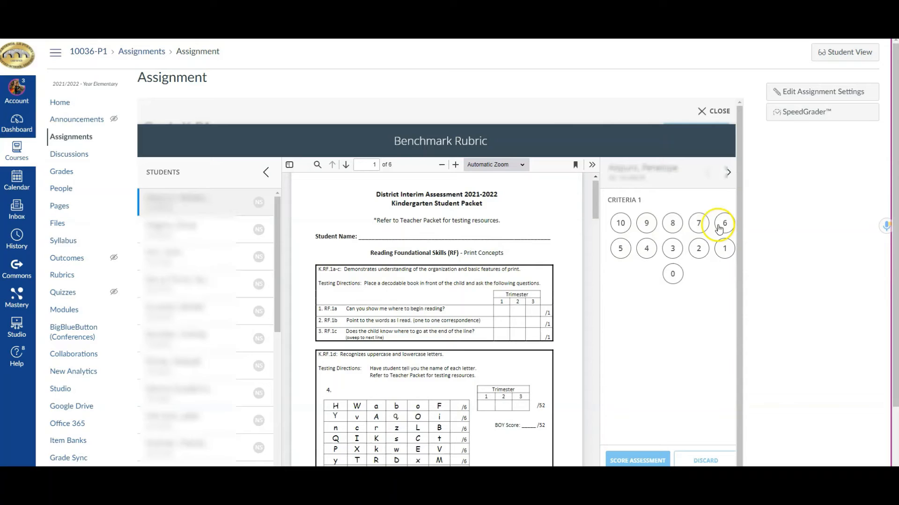
{"action": "mouse_move", "coordinate": [570, 367]}
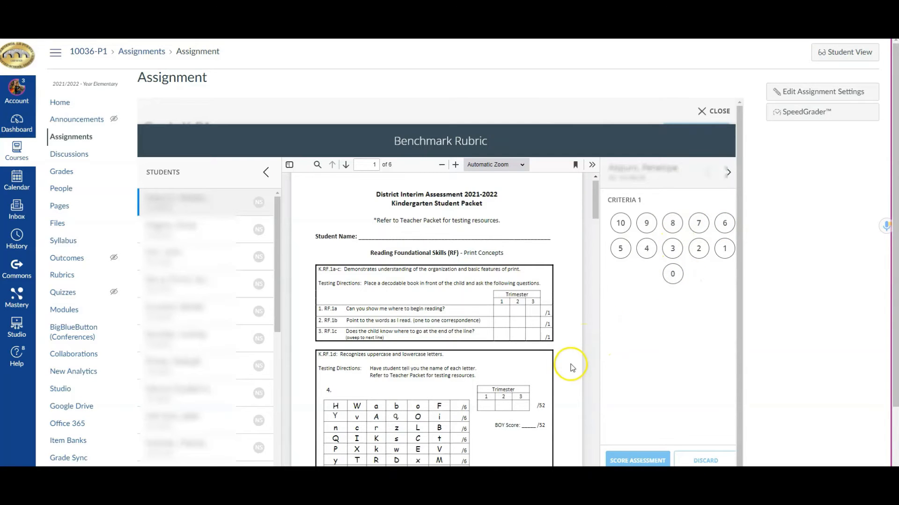
{"action": "mouse_move", "coordinate": [688, 270]}
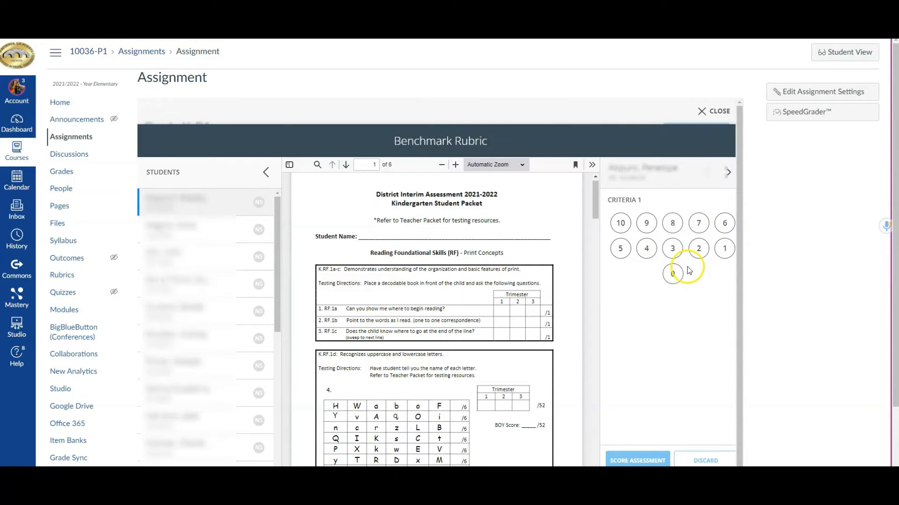
{"action": "left_click", "coordinate": [646, 222]}
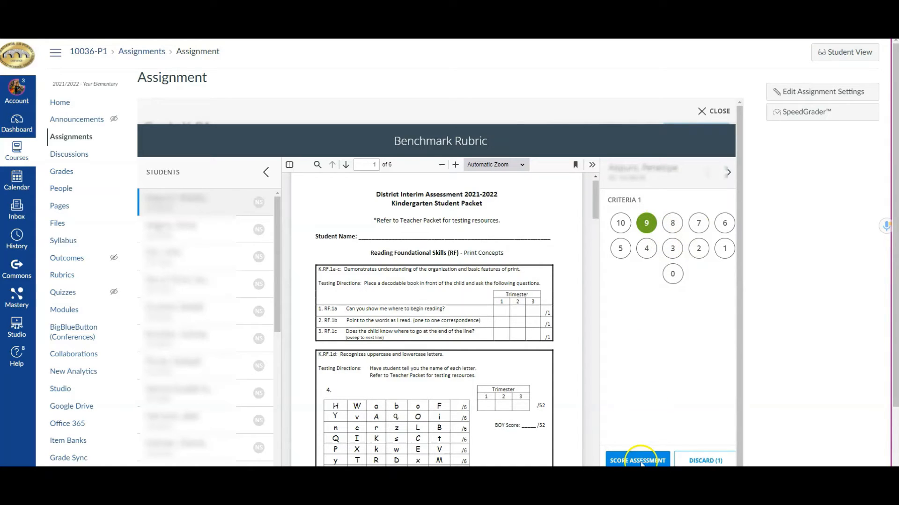
{"action": "mouse_move", "coordinate": [728, 172]}
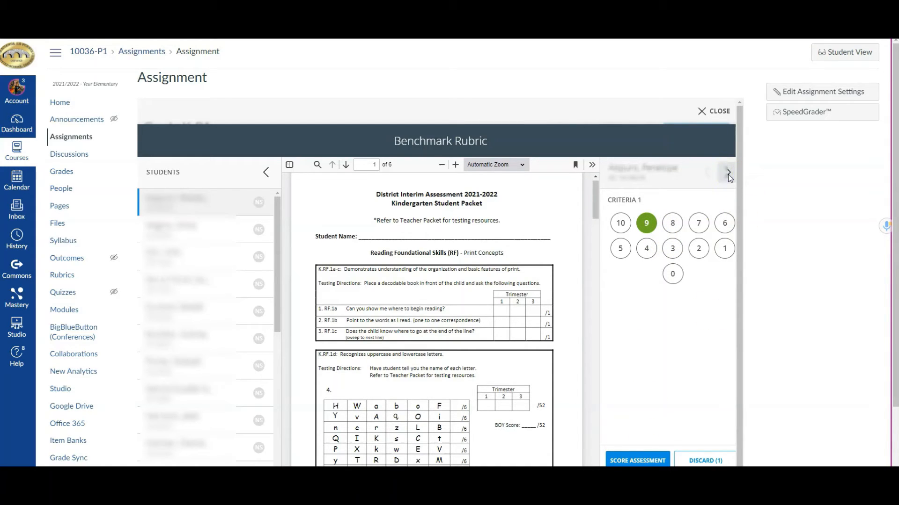
{"action": "mouse_move", "coordinate": [726, 183]}
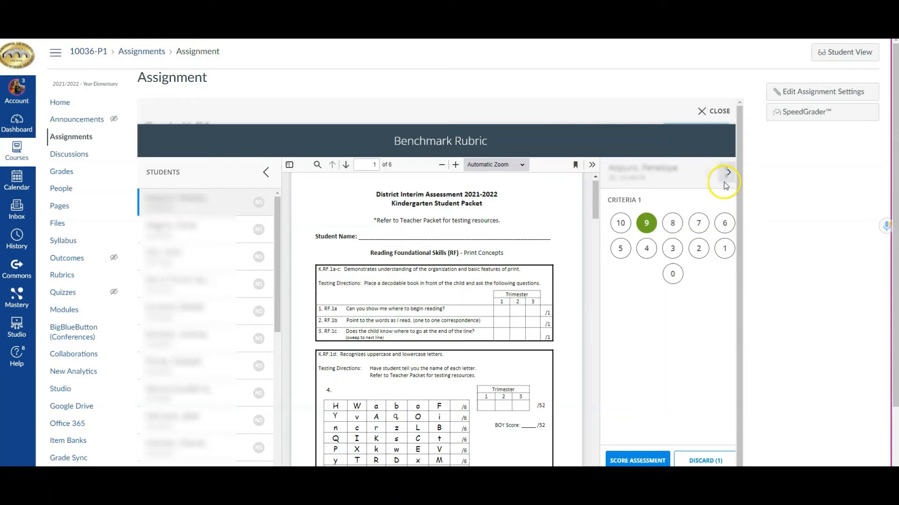
{"action": "left_click", "coordinate": [727, 172]}
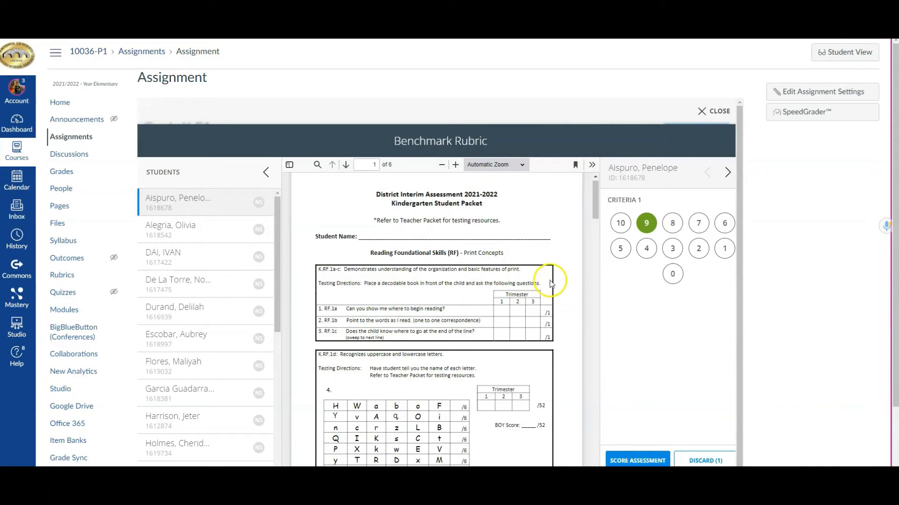
{"action": "mouse_move", "coordinate": [652, 268]}
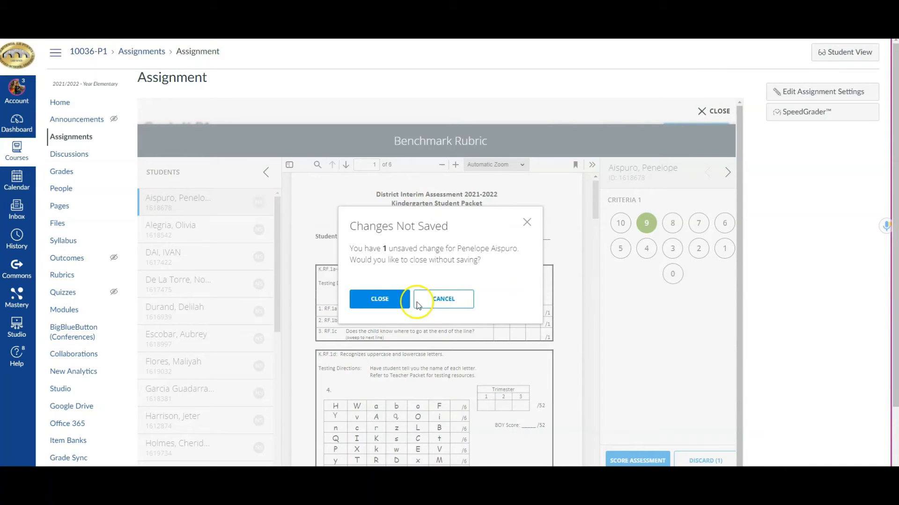
{"action": "left_click", "coordinate": [379, 298]}
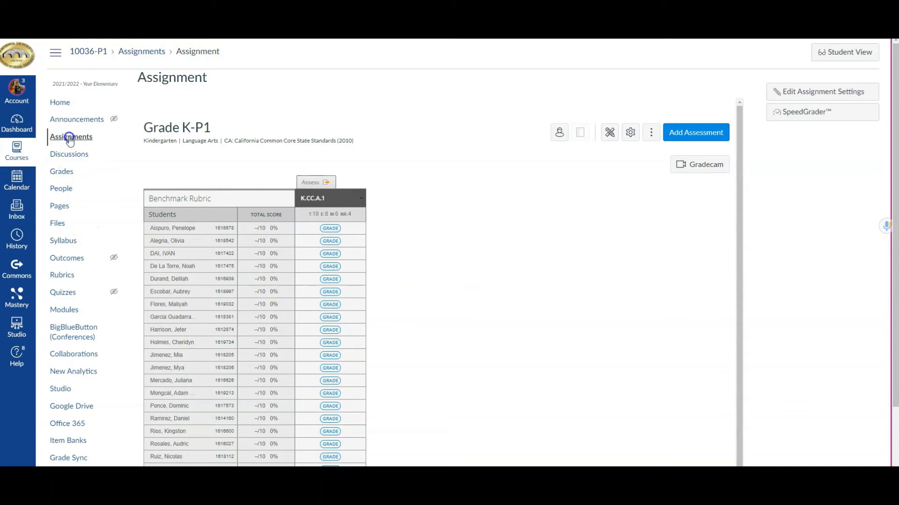
- Return to the Assignments list and go into the other linked assessment assignment
{"action": "left_click", "coordinate": [71, 136]}
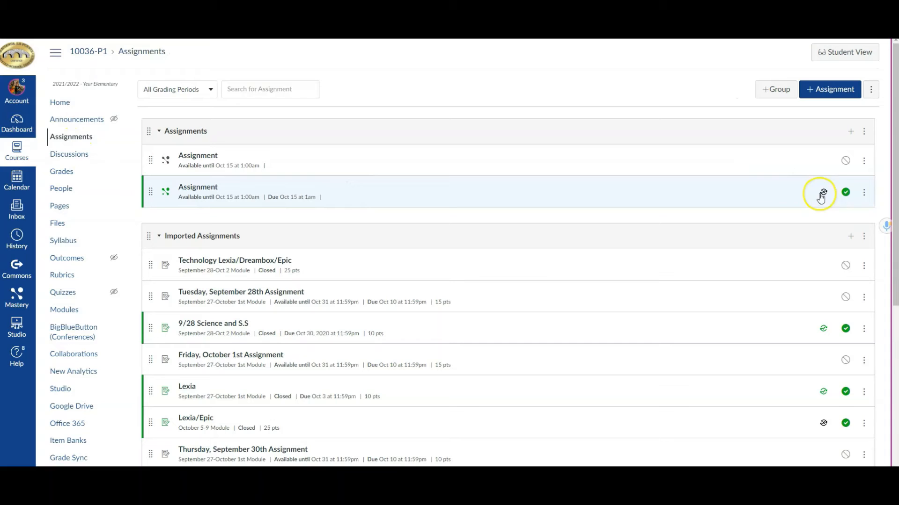
{"action": "mouse_move", "coordinate": [798, 208]}
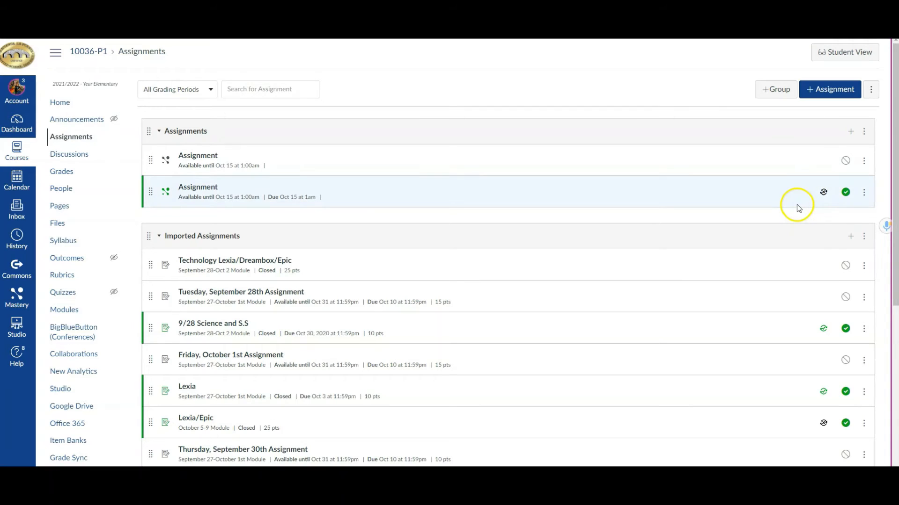
{"action": "mouse_move", "coordinate": [823, 192]}
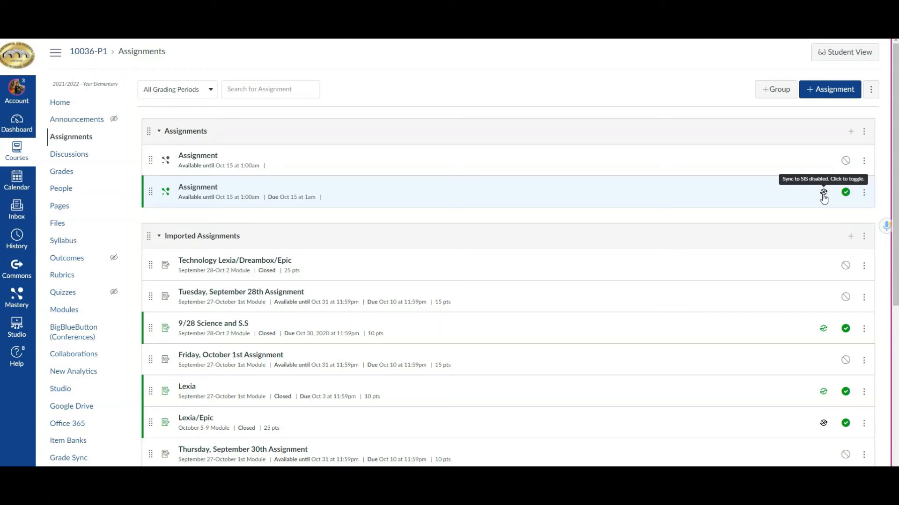
{"action": "mouse_move", "coordinate": [807, 191]}
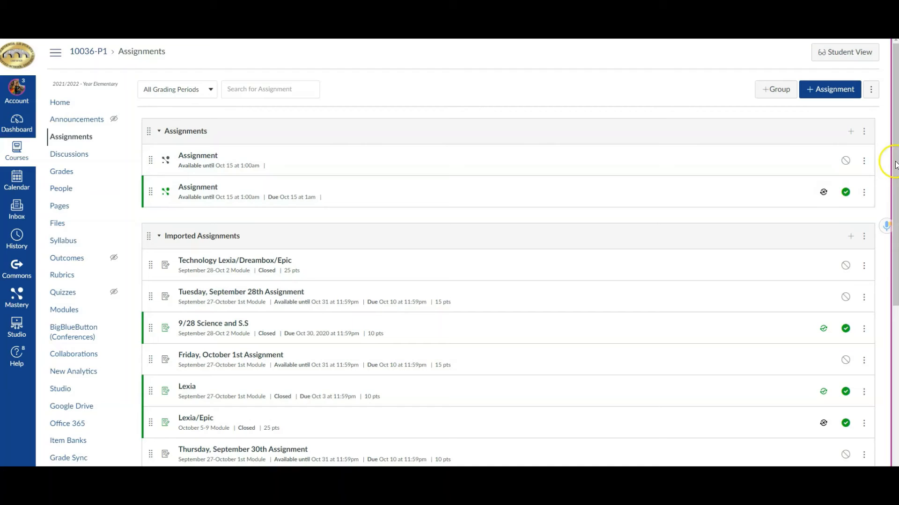
{"action": "left_click", "coordinate": [864, 161]}
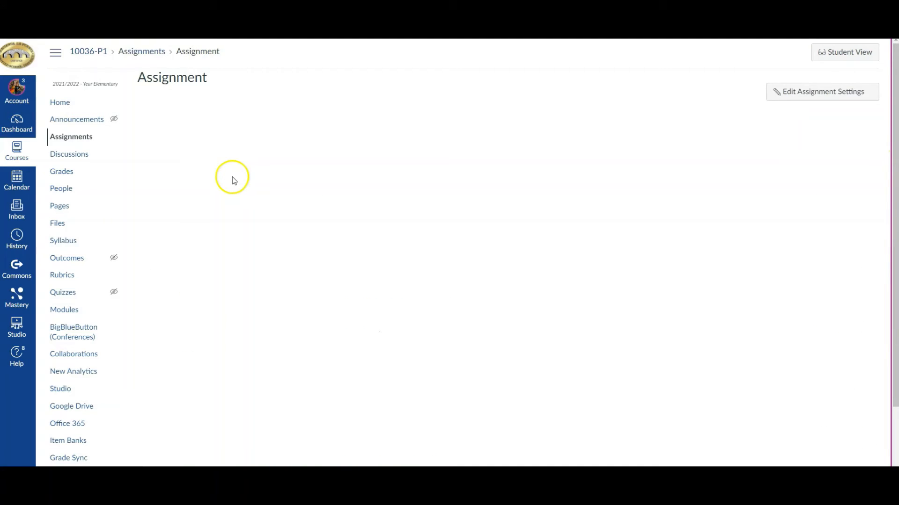
{"action": "mouse_move", "coordinate": [708, 167]}
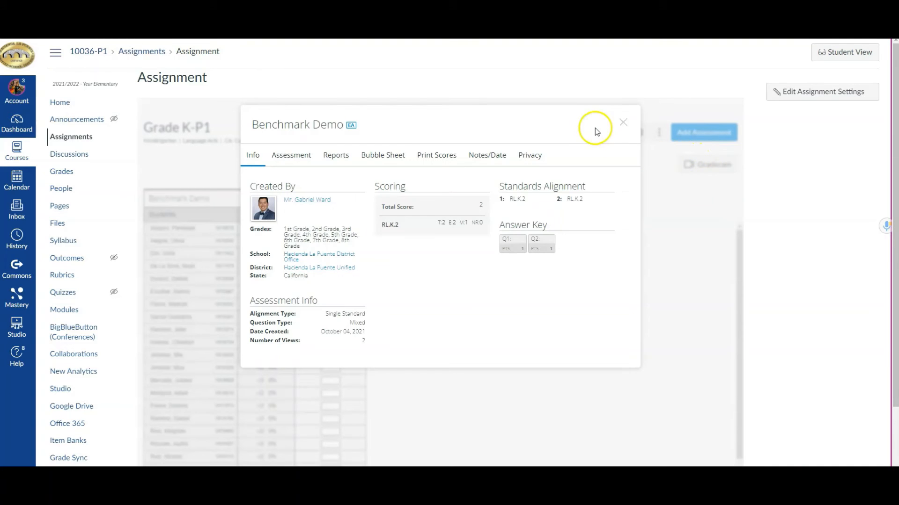
{"action": "mouse_move", "coordinate": [586, 159]}
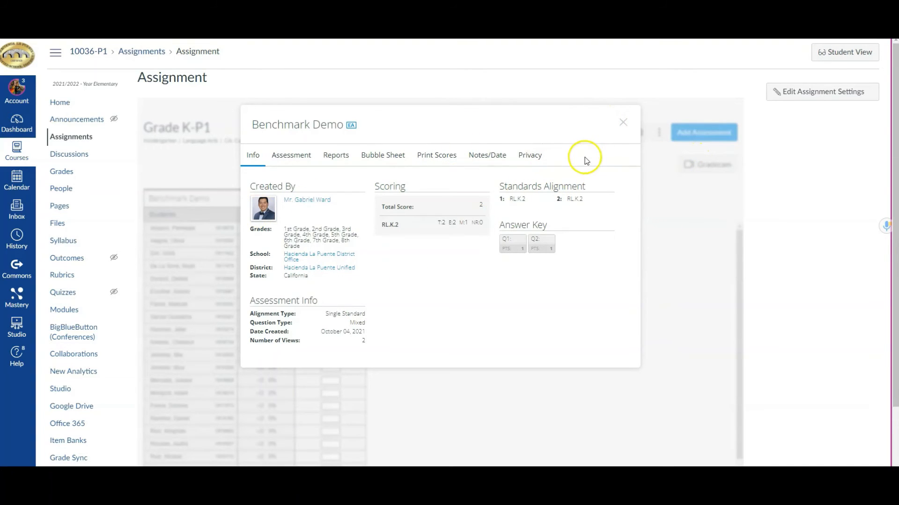
- Dismiss the Benchmark Demo info panel to reveal the Grade K-P1 tracker
{"action": "left_click", "coordinate": [622, 122]}
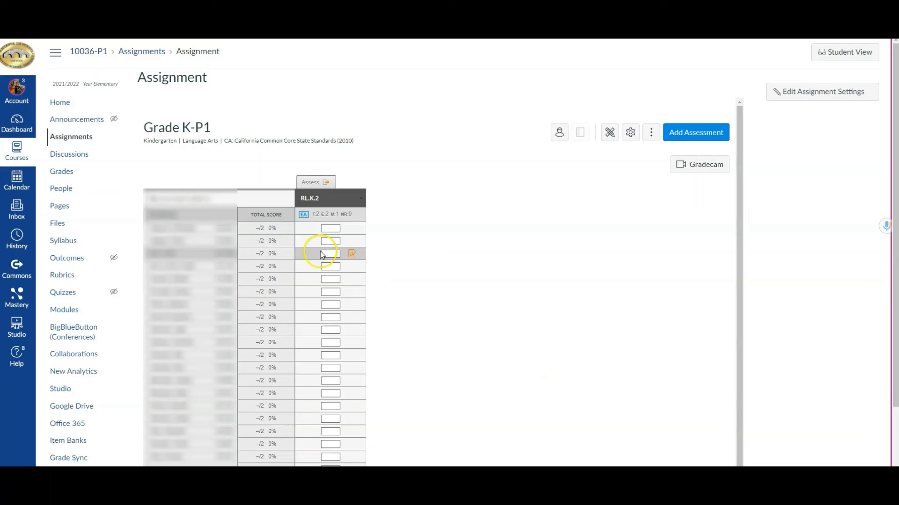
{"action": "mouse_move", "coordinate": [375, 288]}
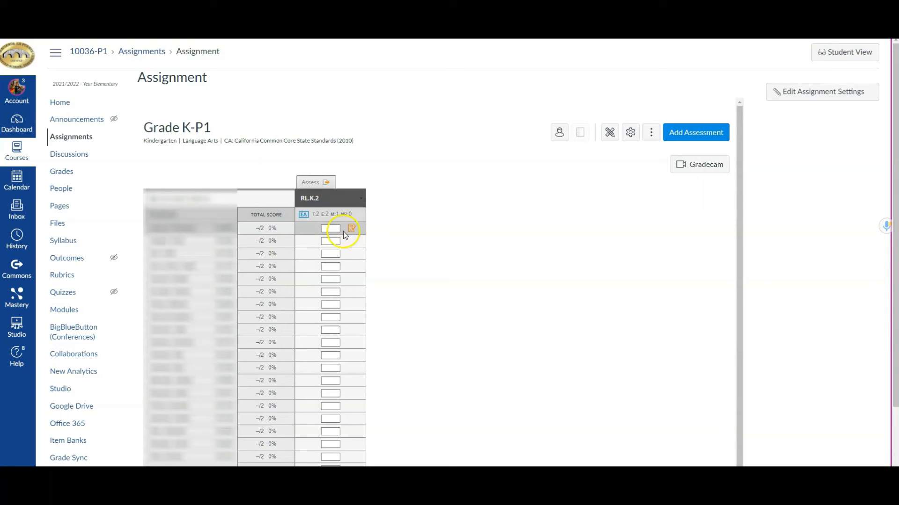
{"action": "mouse_move", "coordinate": [352, 229]}
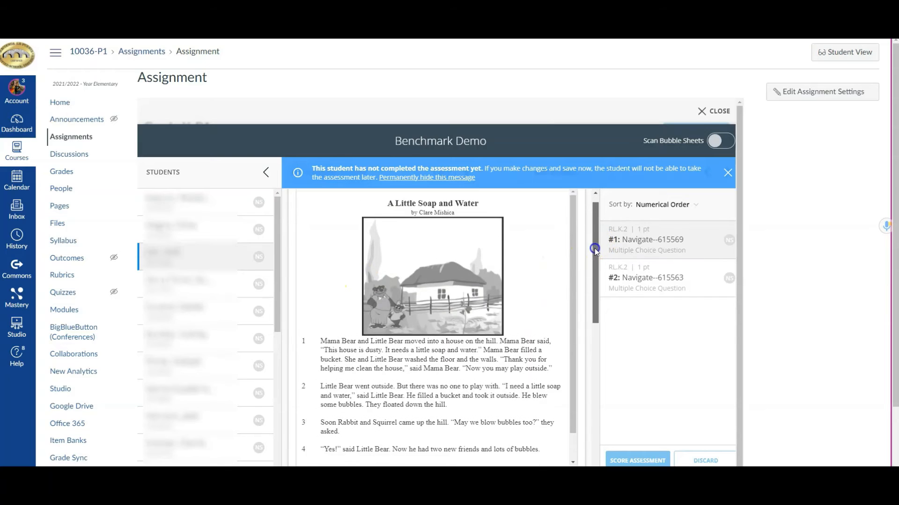
- Review the Benchmark Demo scoring sheet and close it unscored, returning to the tracker grid
{"action": "scroll", "scroll_direction": "down", "scroll_amount": 3}
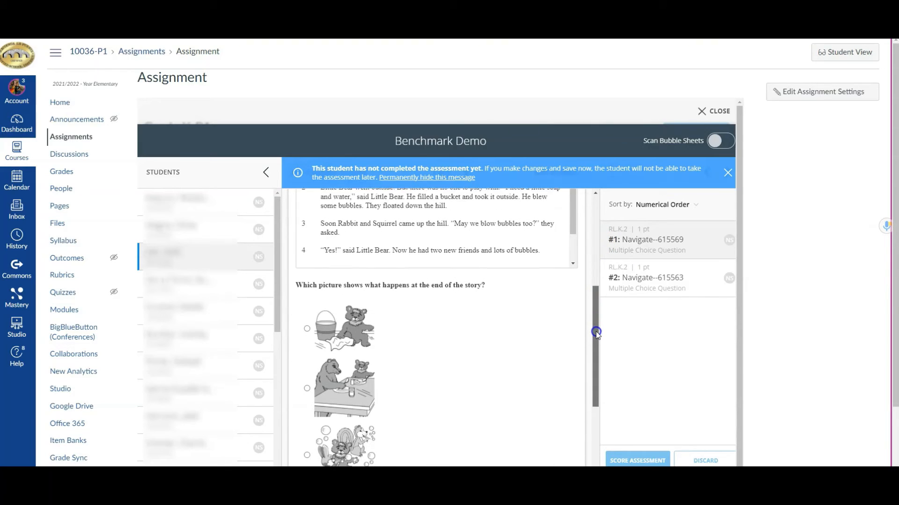
{"action": "scroll", "scroll_direction": "down", "scroll_amount": 3}
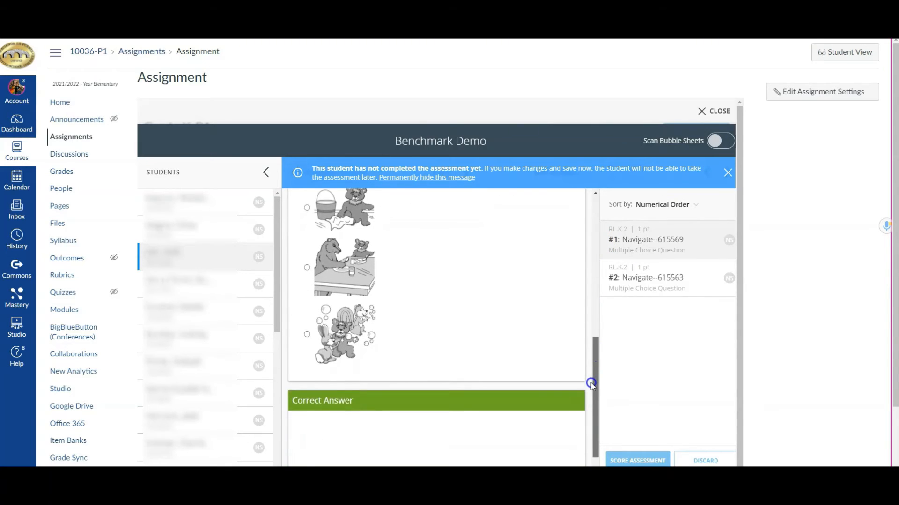
{"action": "scroll", "scroll_direction": "up", "scroll_amount": 3}
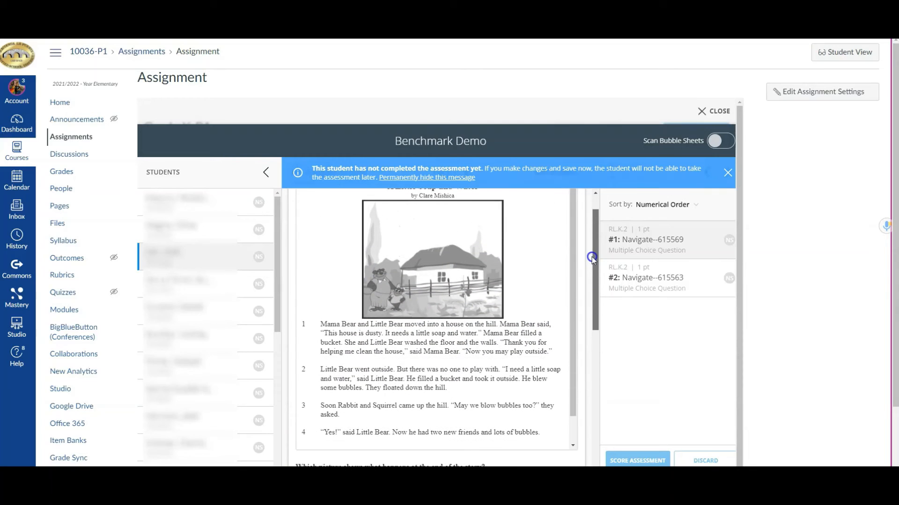
{"action": "scroll", "scroll_direction": "up", "scroll_amount": 3}
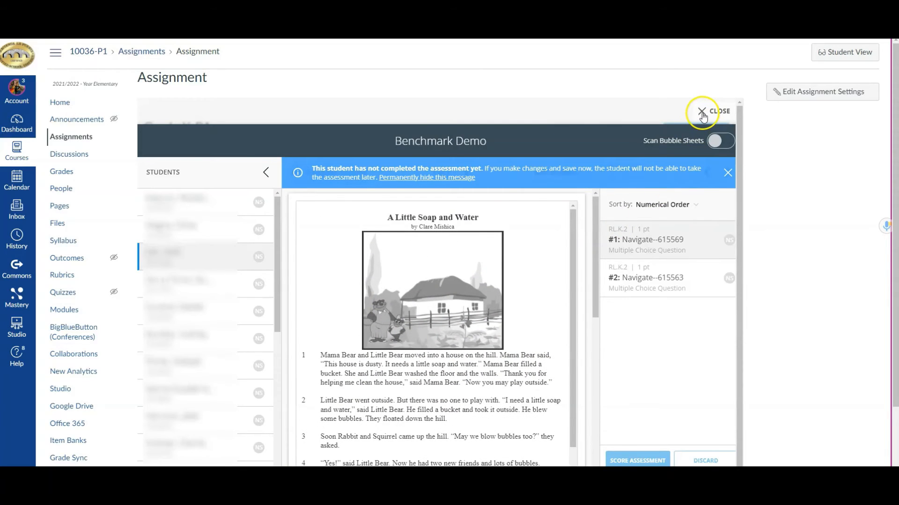
{"action": "left_click", "coordinate": [700, 111]}
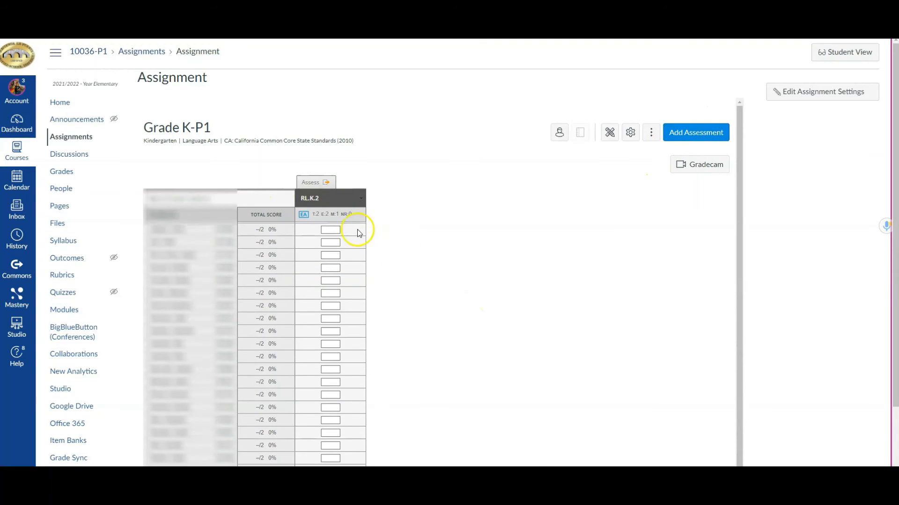
{"action": "left_click", "coordinate": [311, 181]}
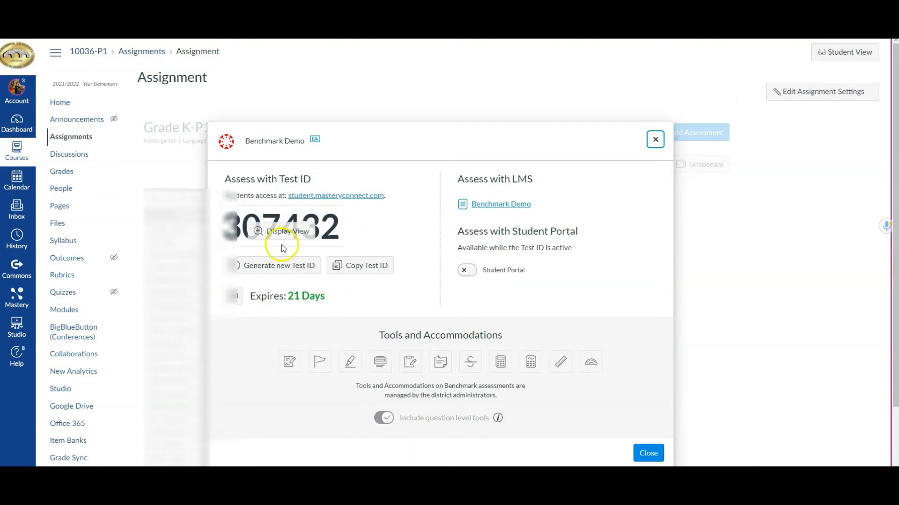
{"action": "mouse_move", "coordinate": [314, 249]}
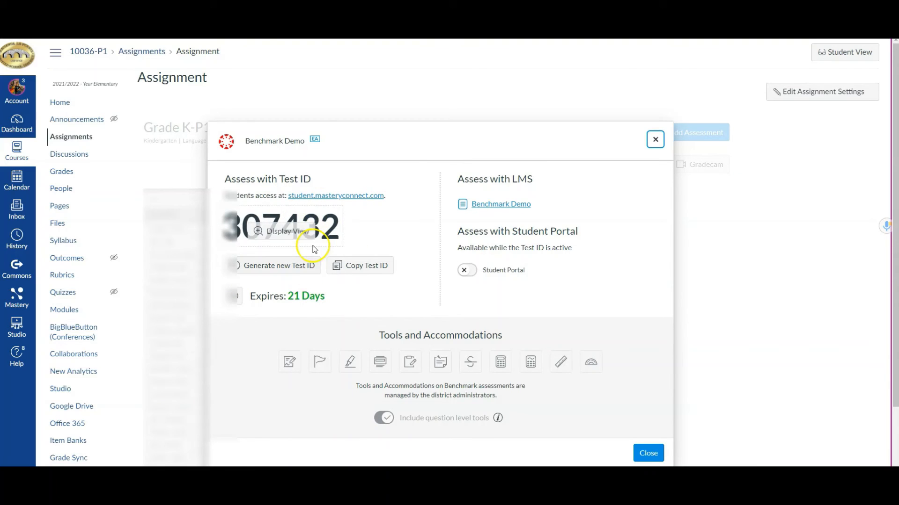
{"action": "mouse_move", "coordinate": [291, 239]}
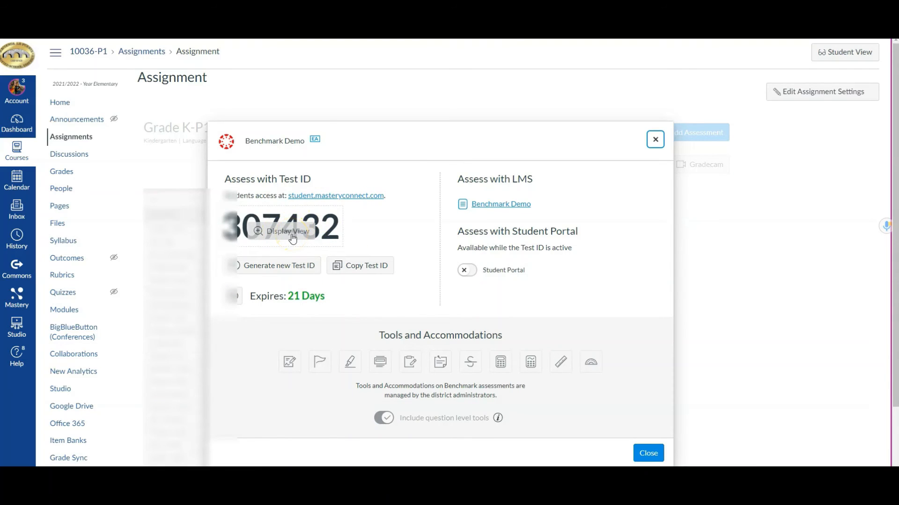
{"action": "mouse_move", "coordinate": [523, 219]}
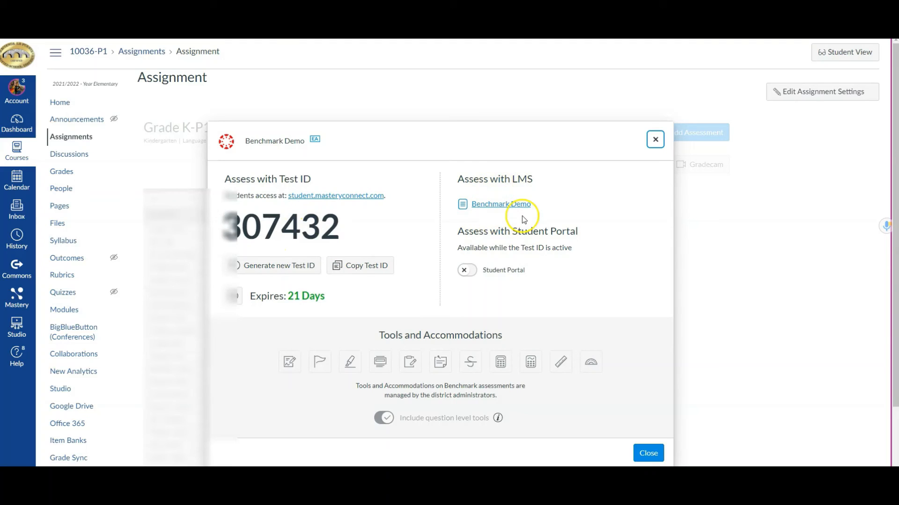
{"action": "mouse_move", "coordinate": [504, 208]}
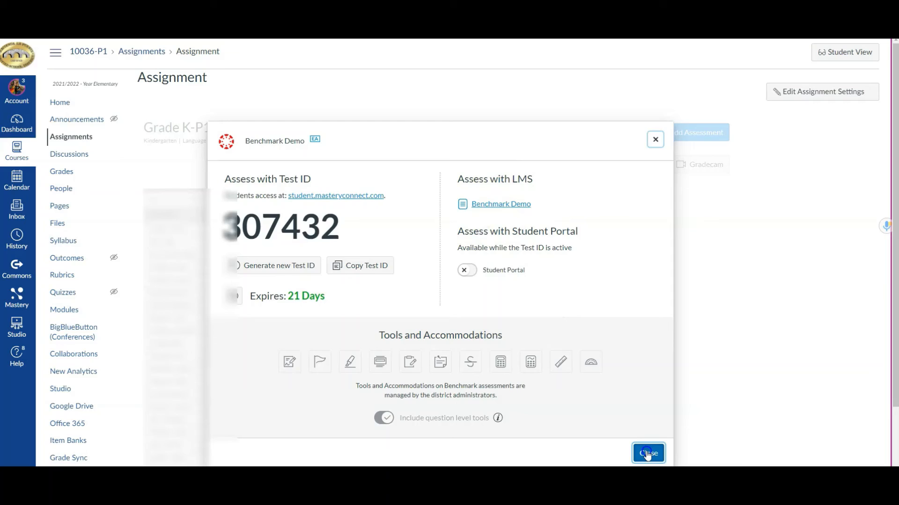
{"action": "left_click", "coordinate": [648, 453]}
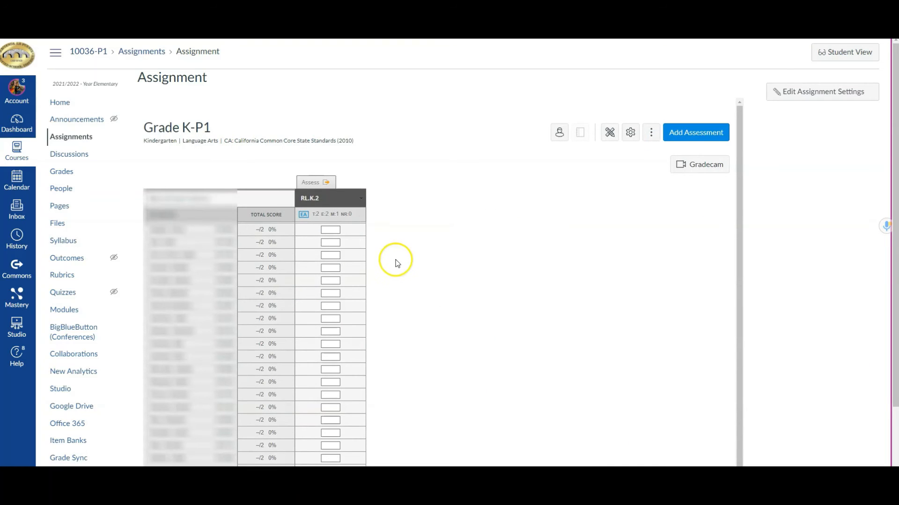
{"action": "mouse_move", "coordinate": [408, 251]}
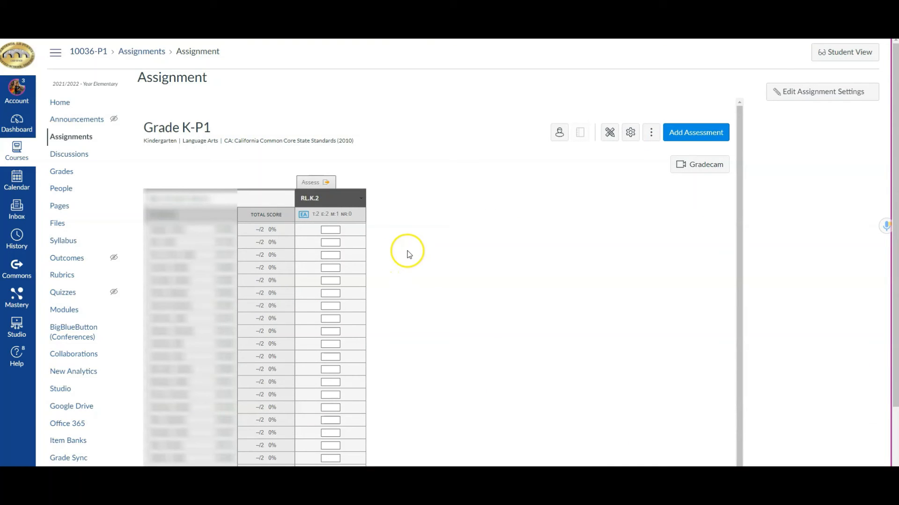
{"action": "mouse_move", "coordinate": [71, 136]}
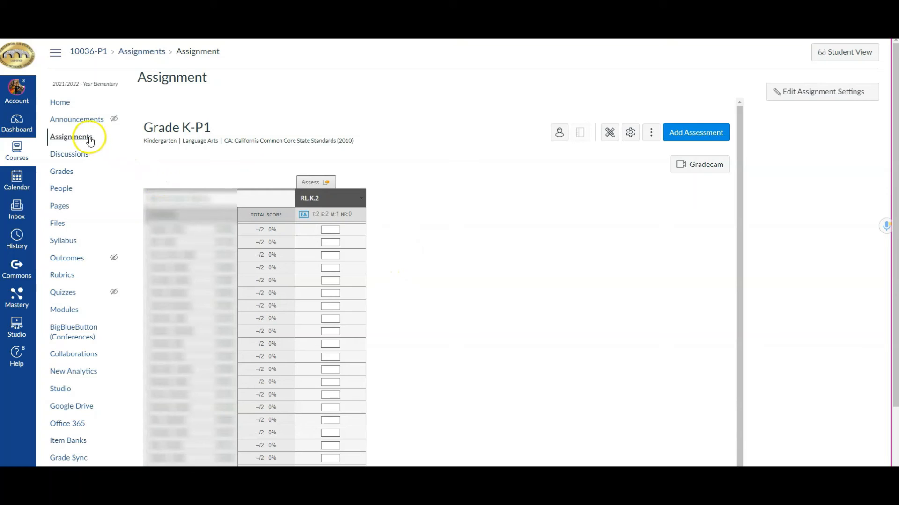
- From the course Assignments list, open the unpublished Assignment and its Edit Assignment Settings
{"action": "left_click", "coordinate": [71, 137]}
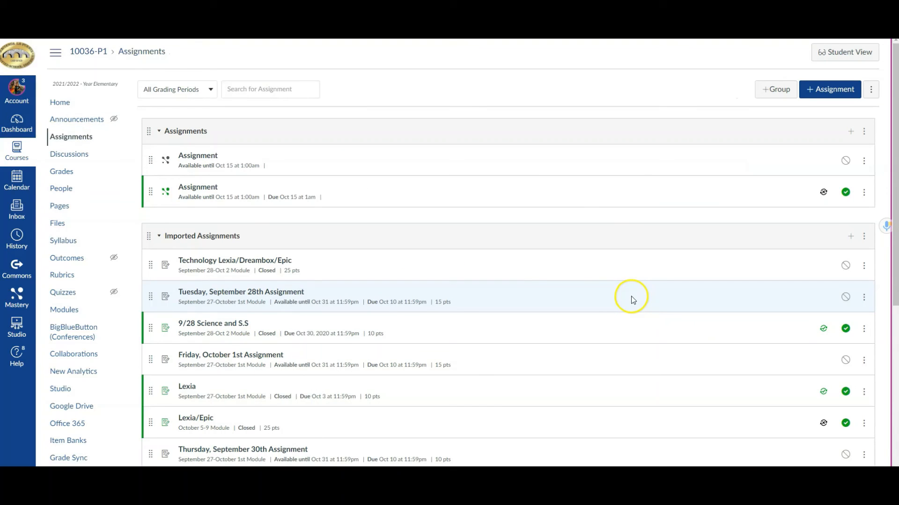
{"action": "mouse_move", "coordinate": [241, 160]}
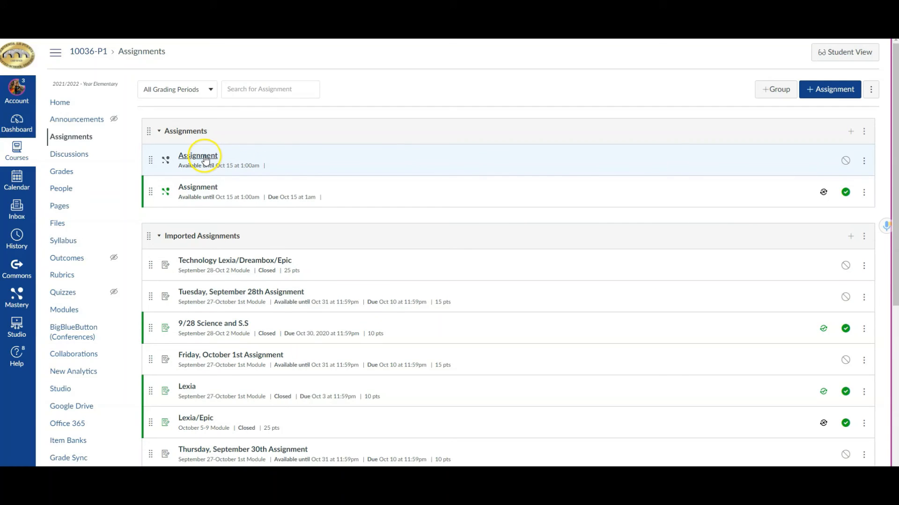
{"action": "left_click", "coordinate": [198, 155]}
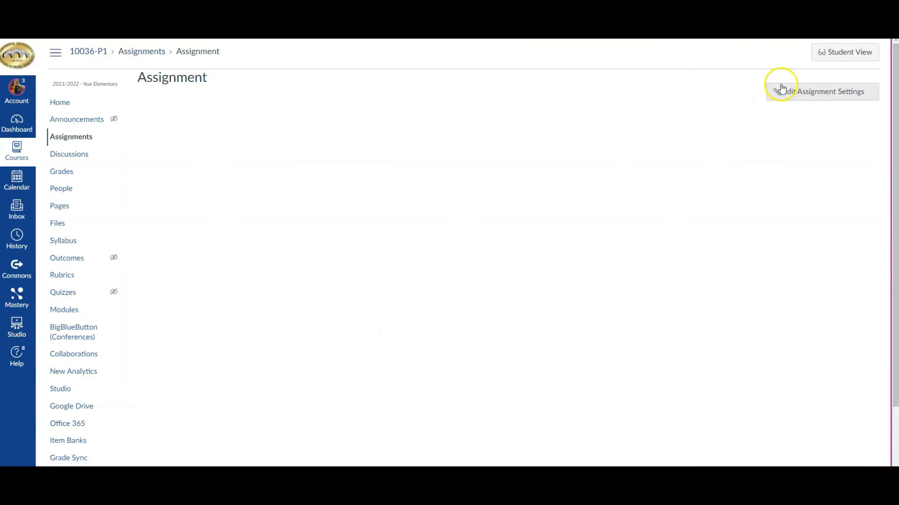
{"action": "left_click", "coordinate": [822, 92]}
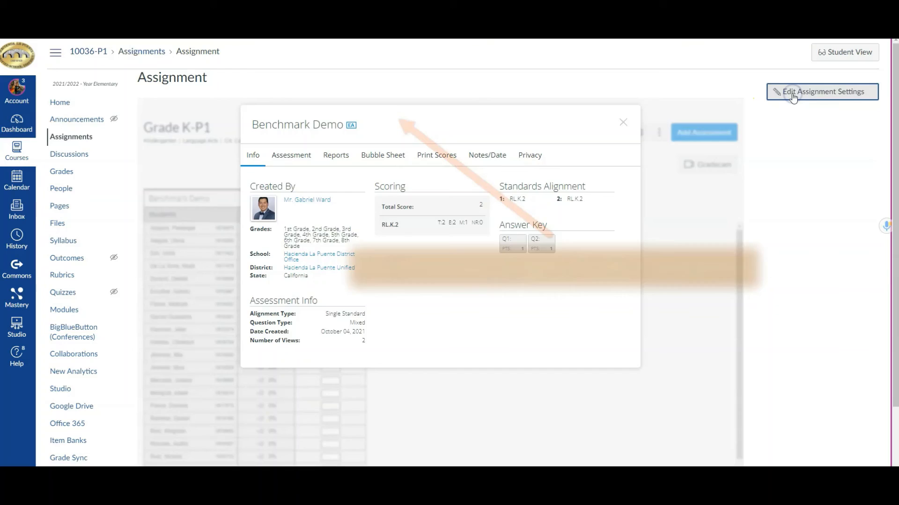
- Set the Assignment's due date to Oct 15 at 1am in the edit form
{"action": "left_click", "coordinate": [821, 91]}
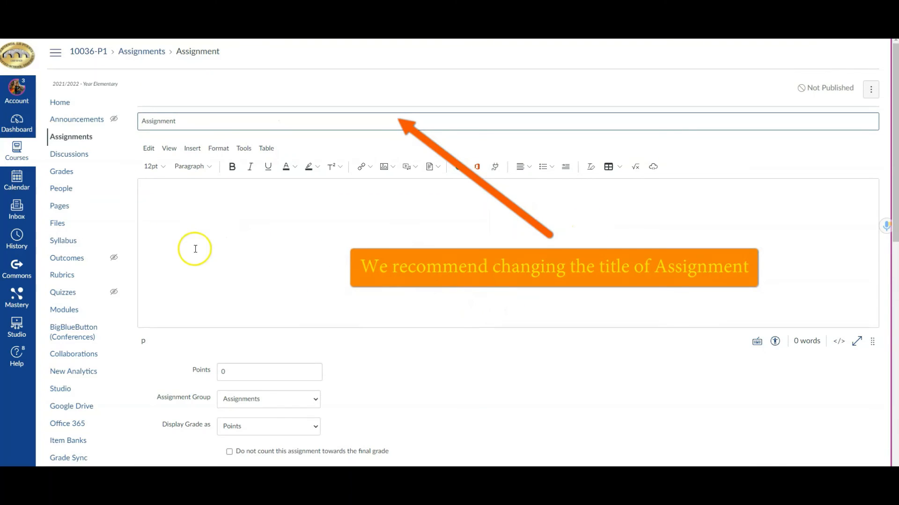
{"action": "scroll", "scroll_direction": "down", "scroll_amount": 3}
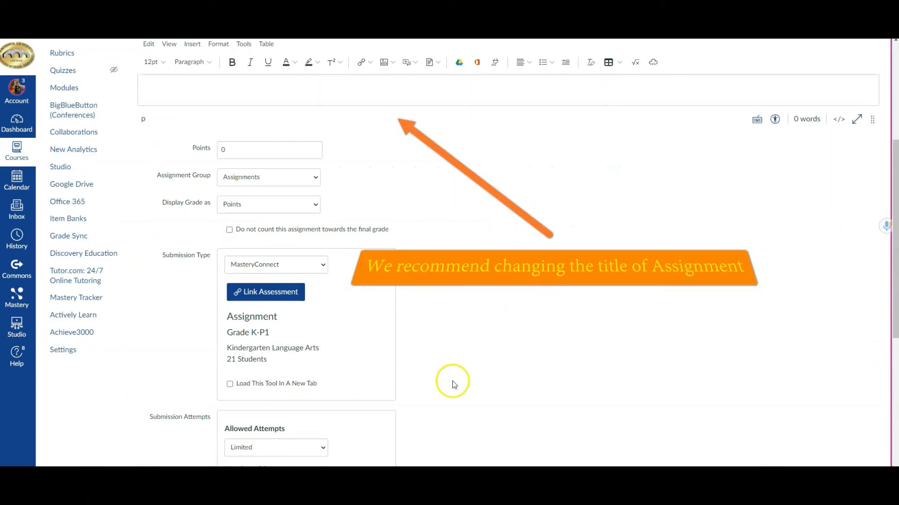
{"action": "scroll", "scroll_direction": "down", "scroll_amount": 3}
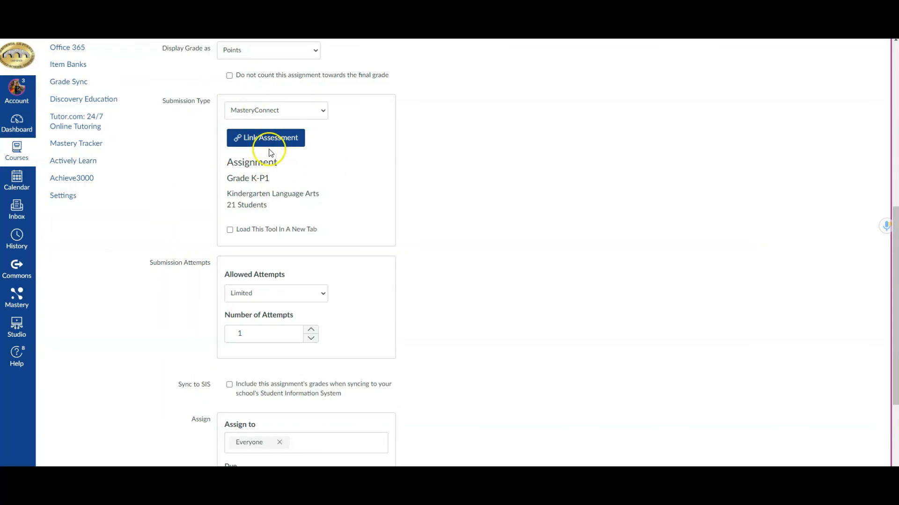
{"action": "scroll", "scroll_direction": "down", "scroll_amount": 3}
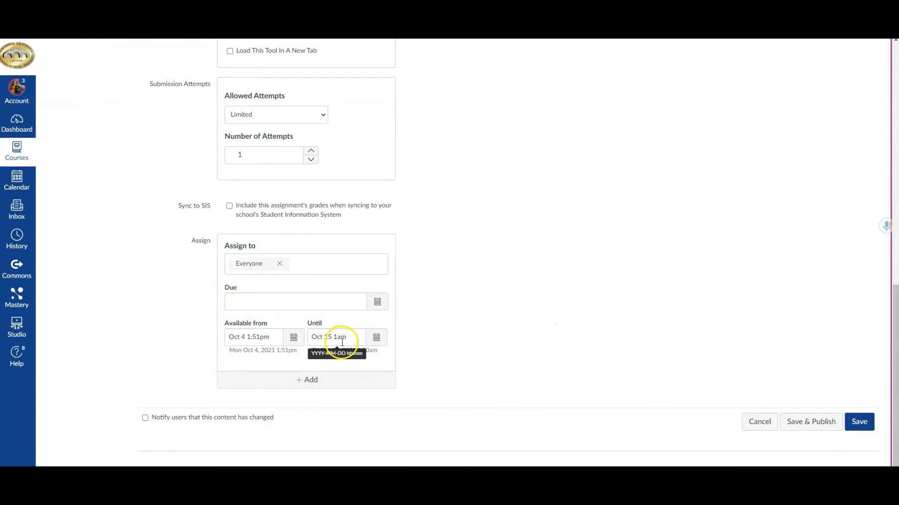
{"action": "left_click", "coordinate": [295, 301]}
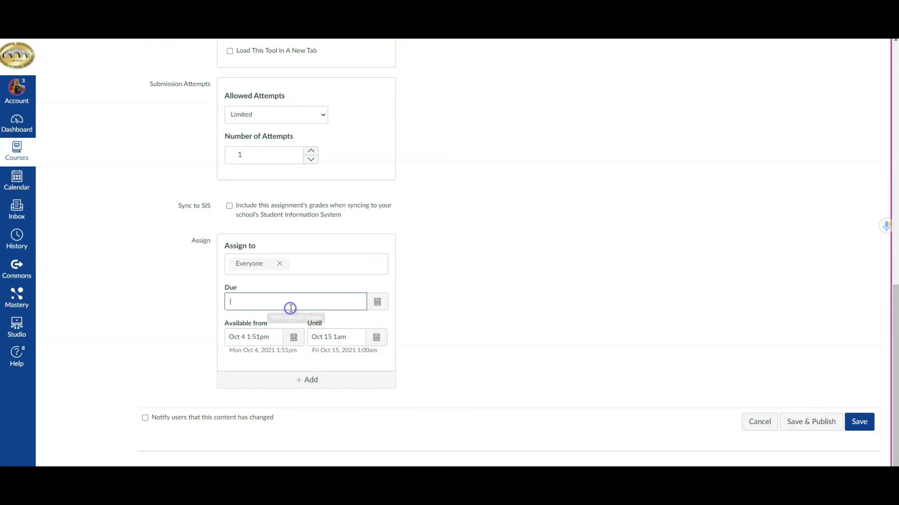
{"action": "type", "text": "Oct 15"}
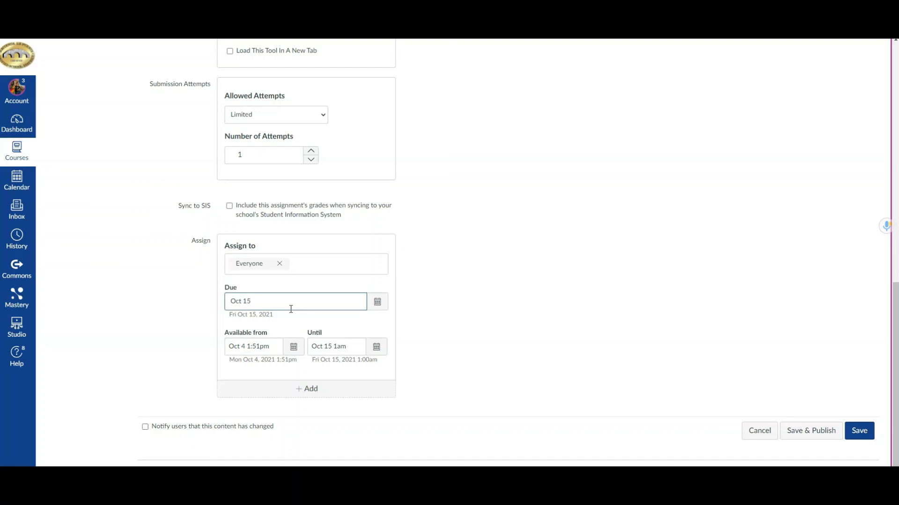
{"action": "type", "text": "1am"}
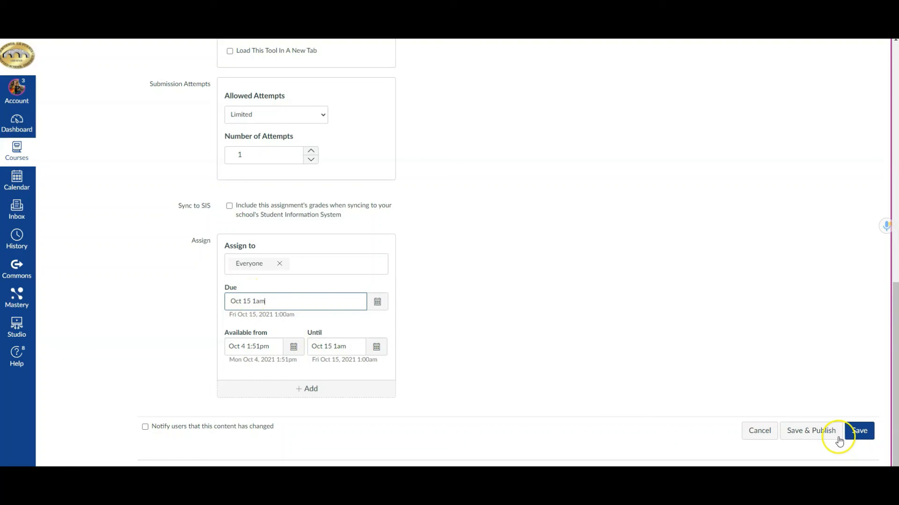
- Save & Publish the Assignment and return to the course's Assignments list
{"action": "left_click", "coordinate": [858, 430]}
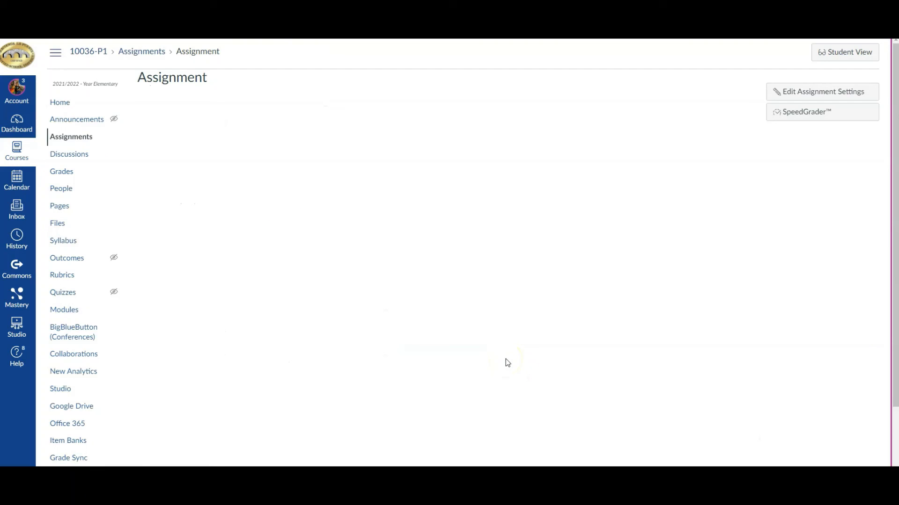
{"action": "left_click", "coordinate": [141, 50]}
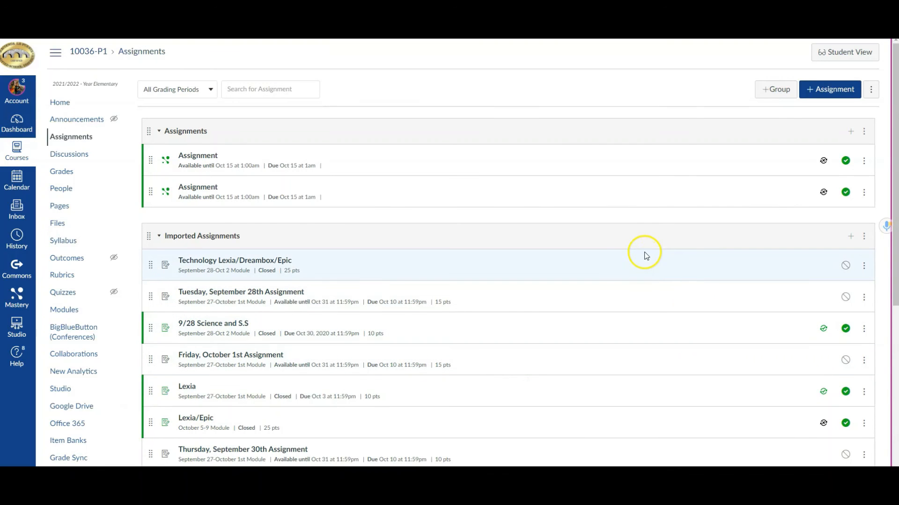
{"action": "mouse_move", "coordinate": [566, 154]}
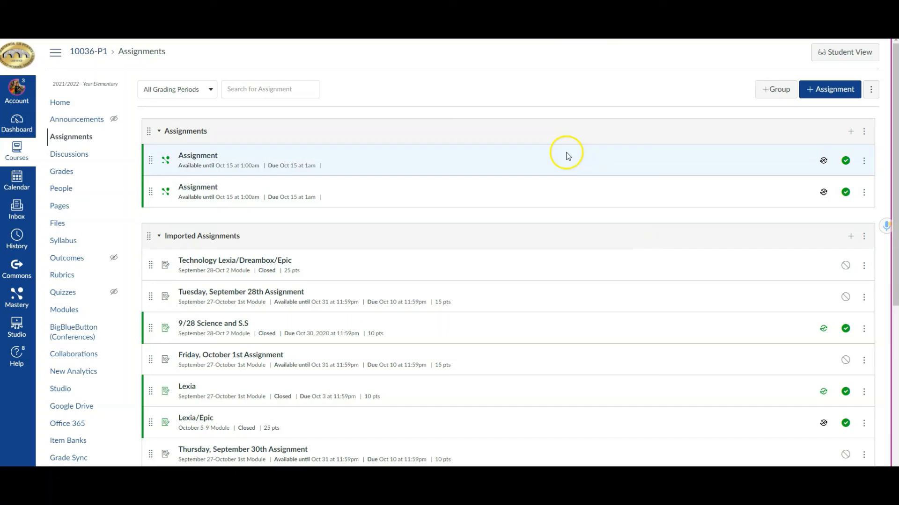
{"action": "mouse_move", "coordinate": [594, 201]}
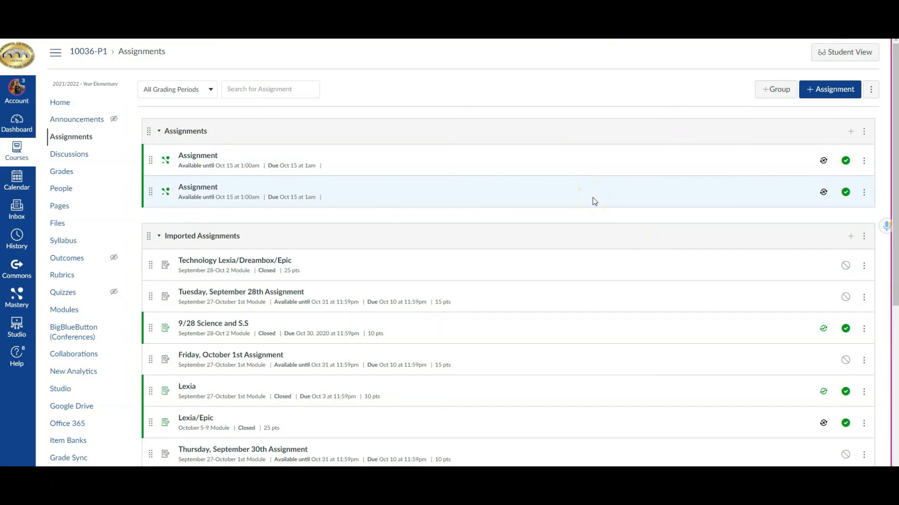
{"action": "mouse_move", "coordinate": [749, 207]}
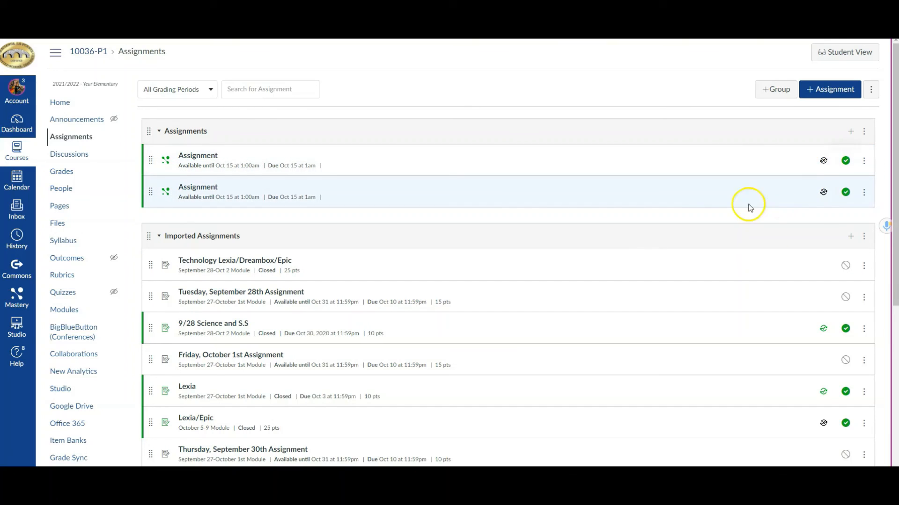
{"action": "mouse_move", "coordinate": [438, 204]}
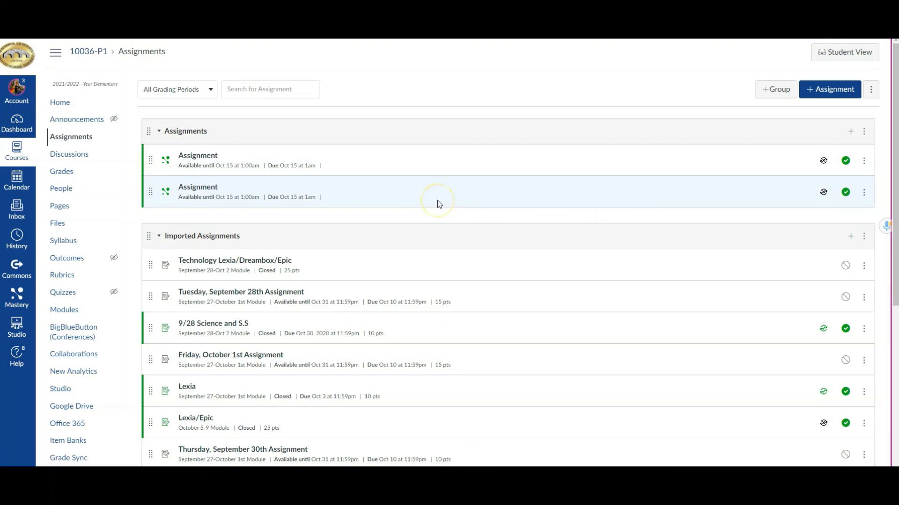